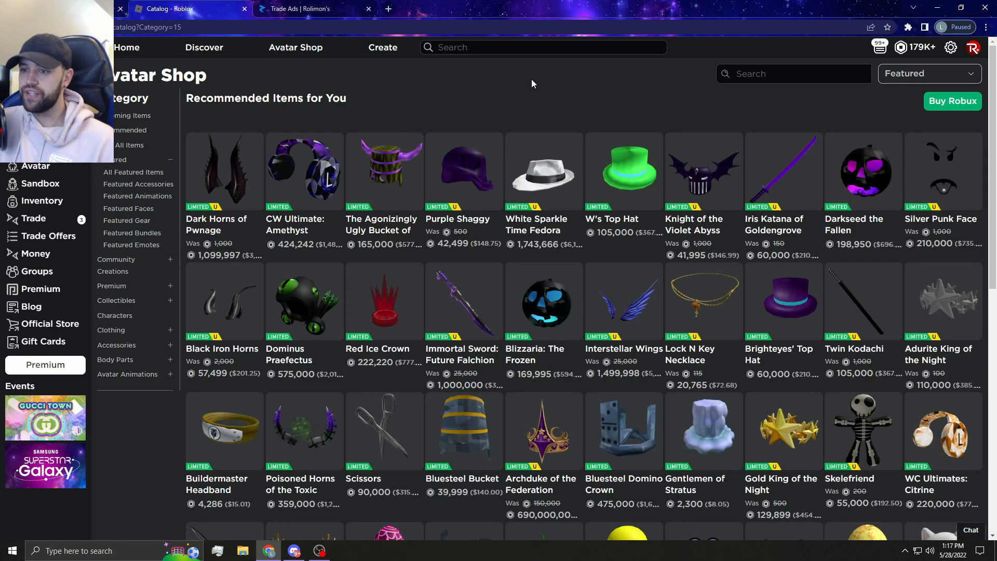
Filter the Avatar Shop to the Collectibles category from the search dropdown
left_click(927, 73)
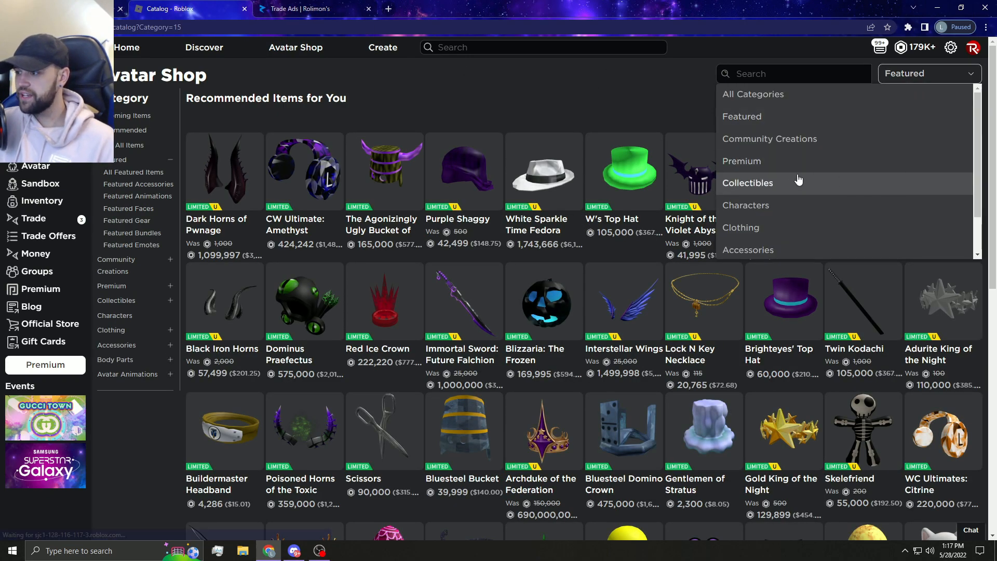
left_click(747, 183)
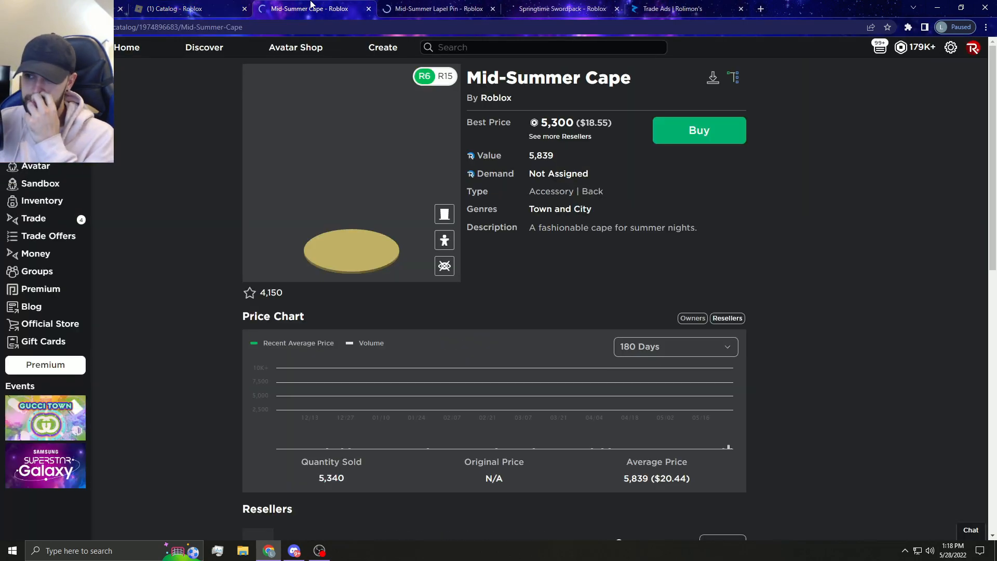
Close the Mid-Summer Cape page, review the Springtime Swordpack resellers, and return to the Collectibles catalog
left_click(438, 8)
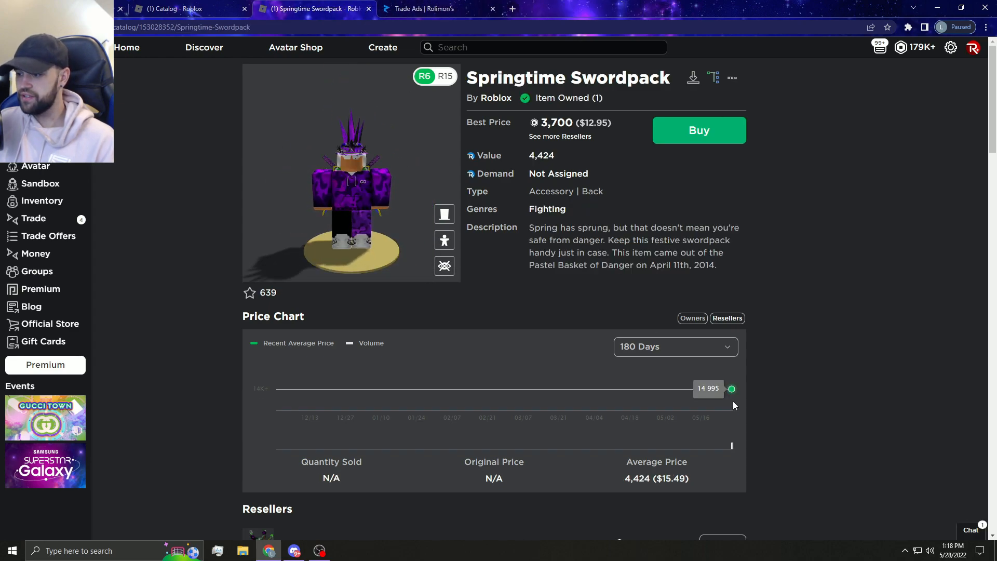
scroll("down", 3)
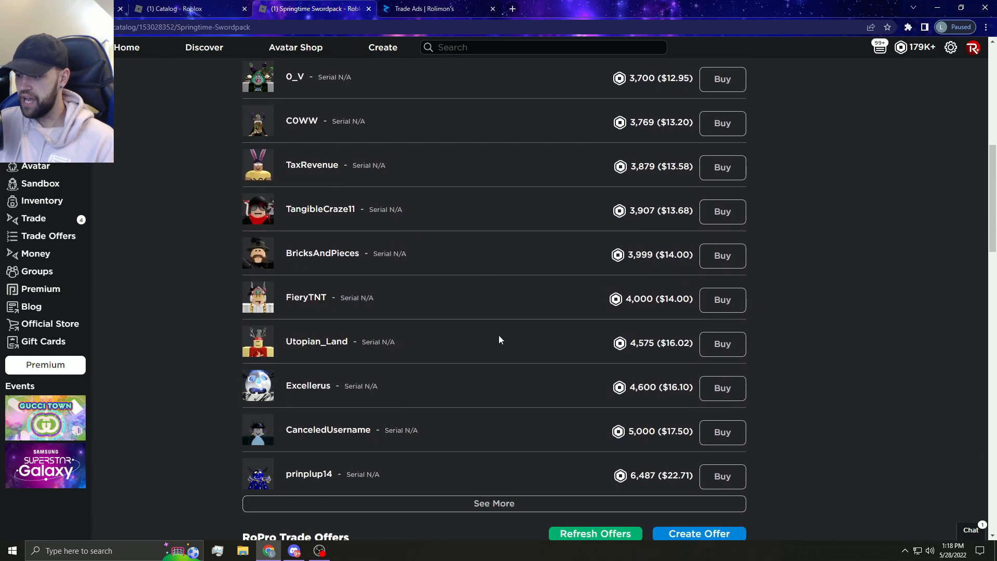
scroll("down", 3)
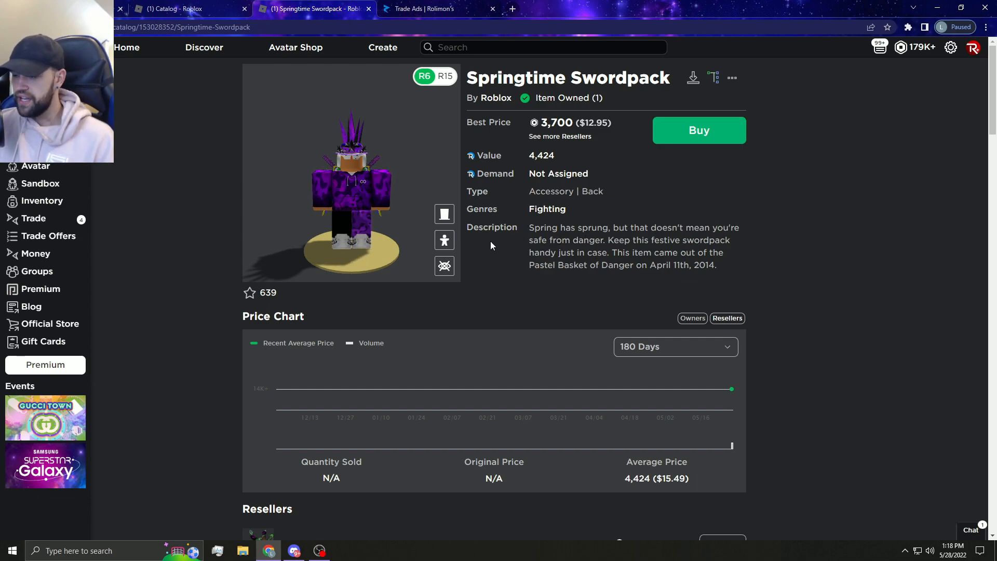
left_click(184, 8)
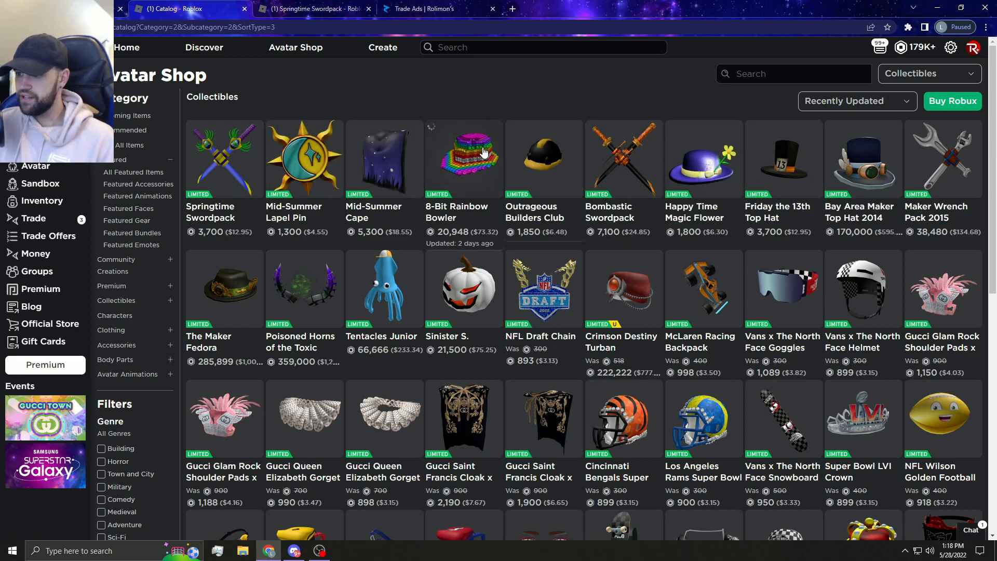
mouse_move(452, 299)
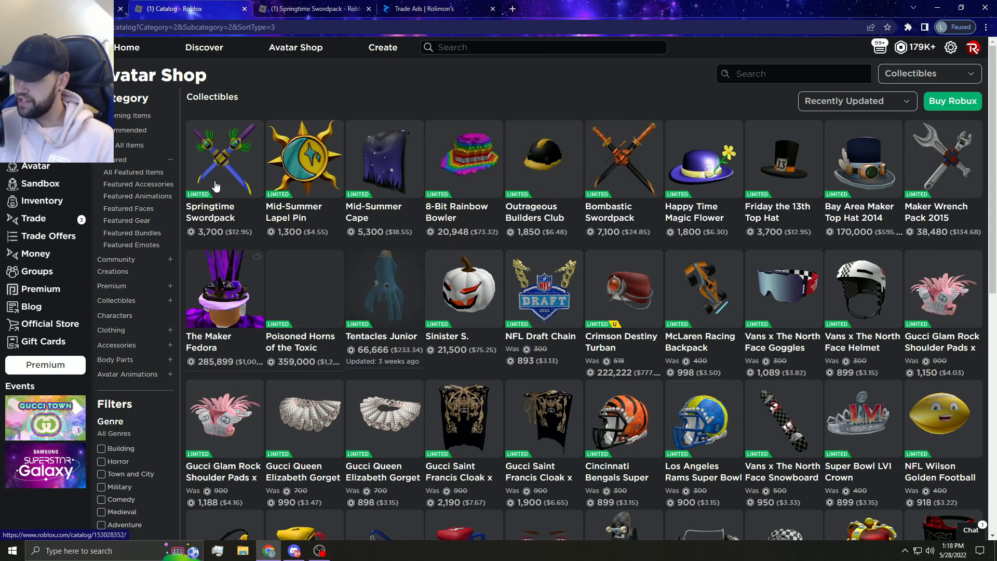
Browse all owned accessories in the avatar editor, then close it back to the Springtime Swordpack page
left_click(34, 166)
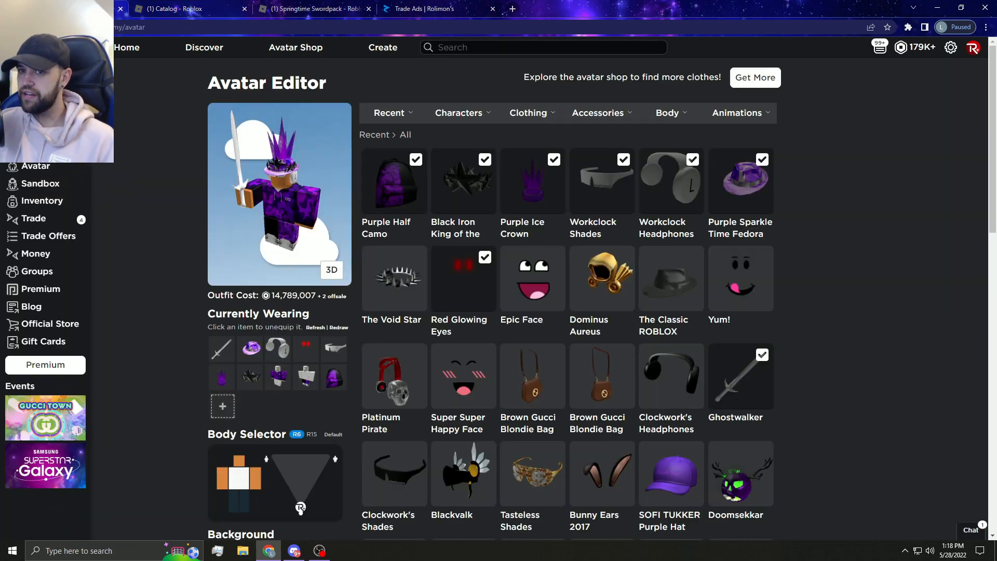
left_click(598, 112)
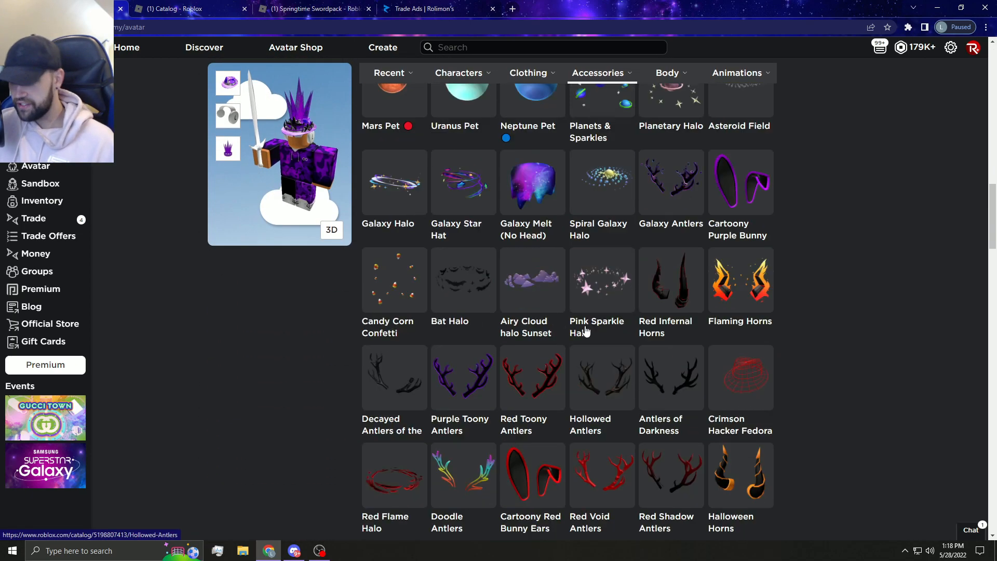
scroll("down", 3)
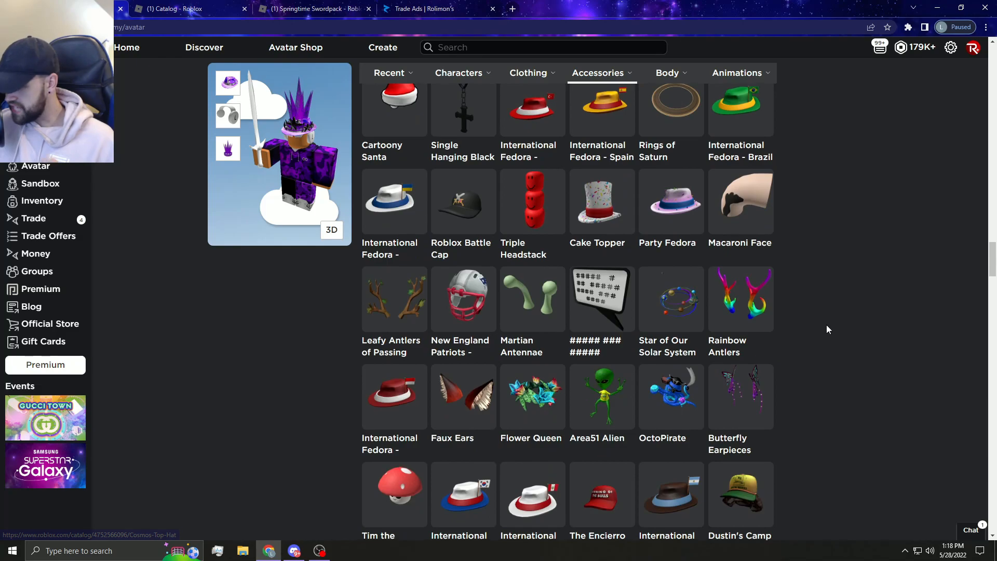
scroll("down", 3)
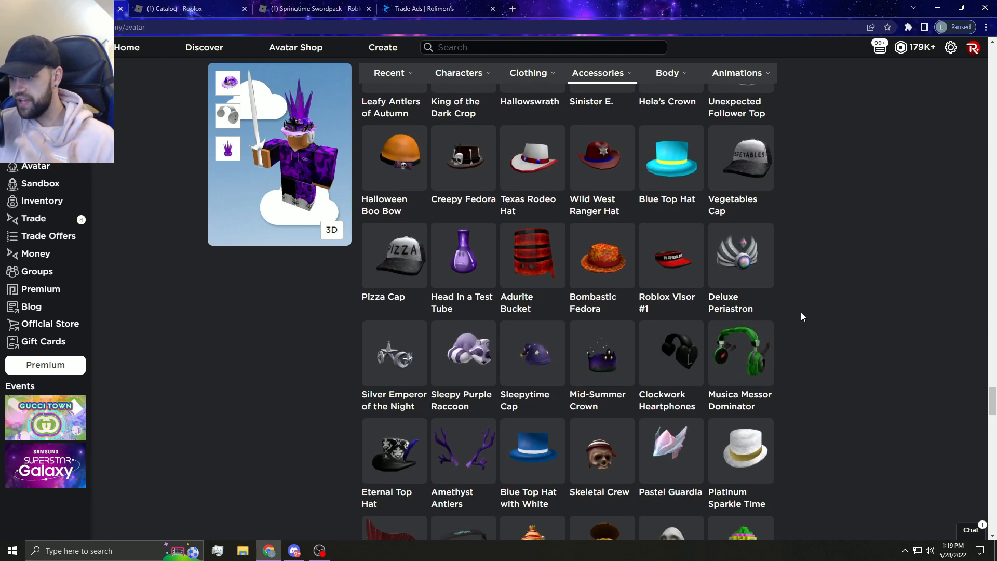
scroll("down", 3)
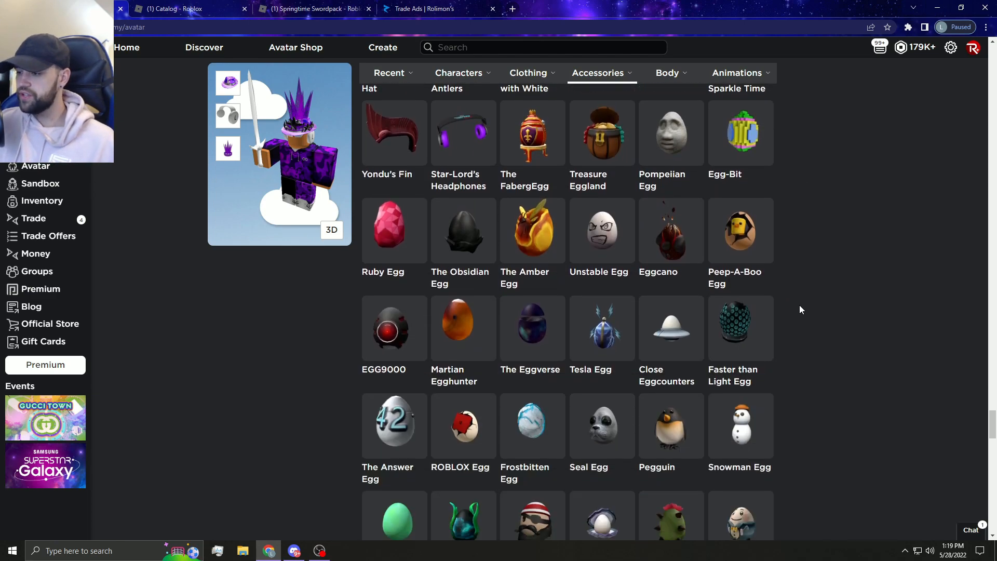
scroll("down", 3)
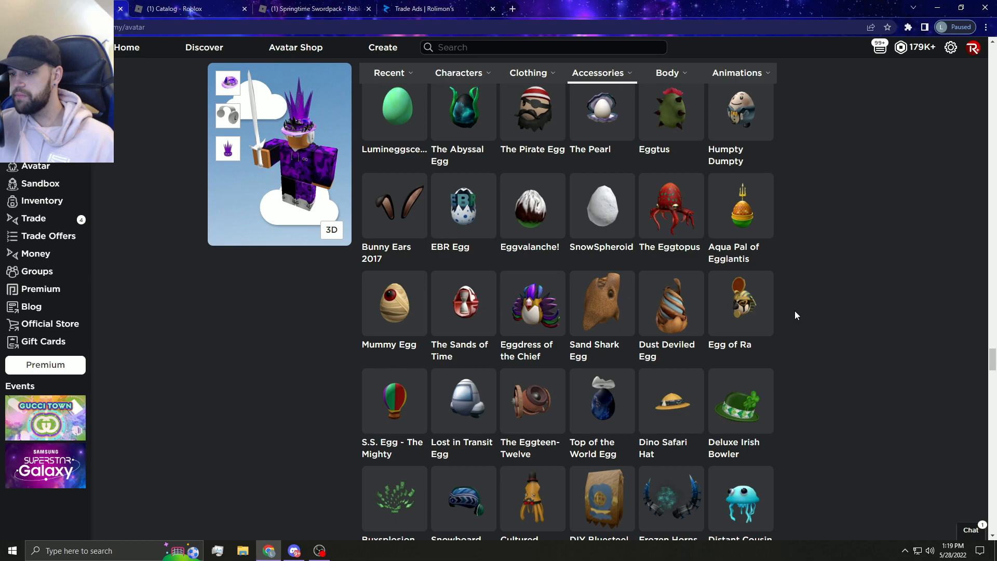
scroll("down", 3)
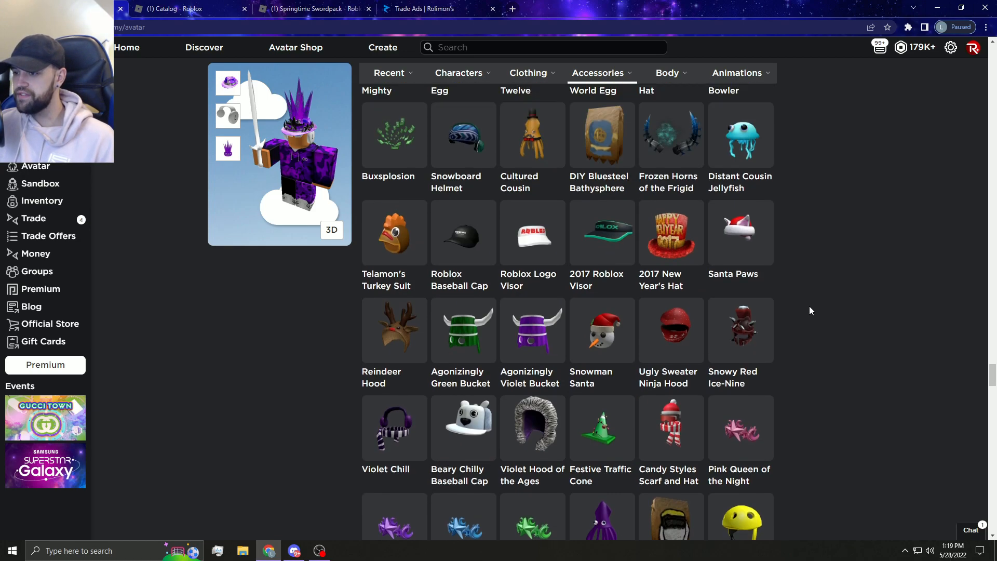
scroll("down", 3)
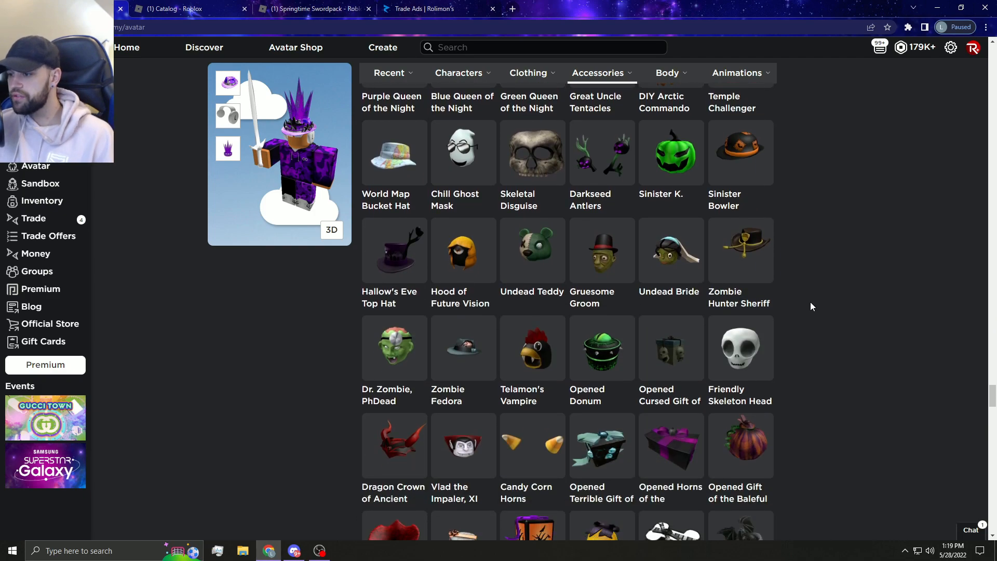
scroll("down", 3)
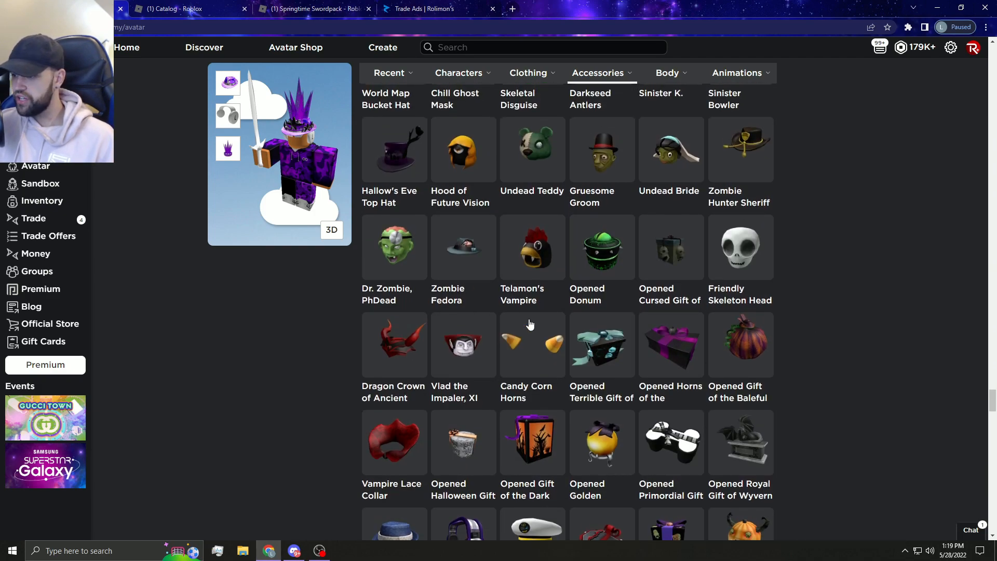
scroll("down", 3)
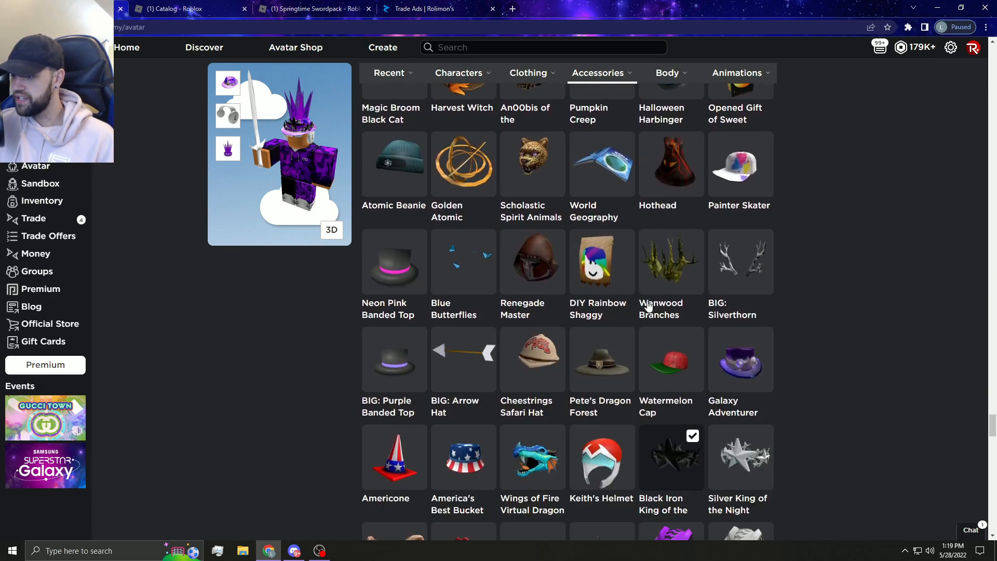
scroll("down", 3)
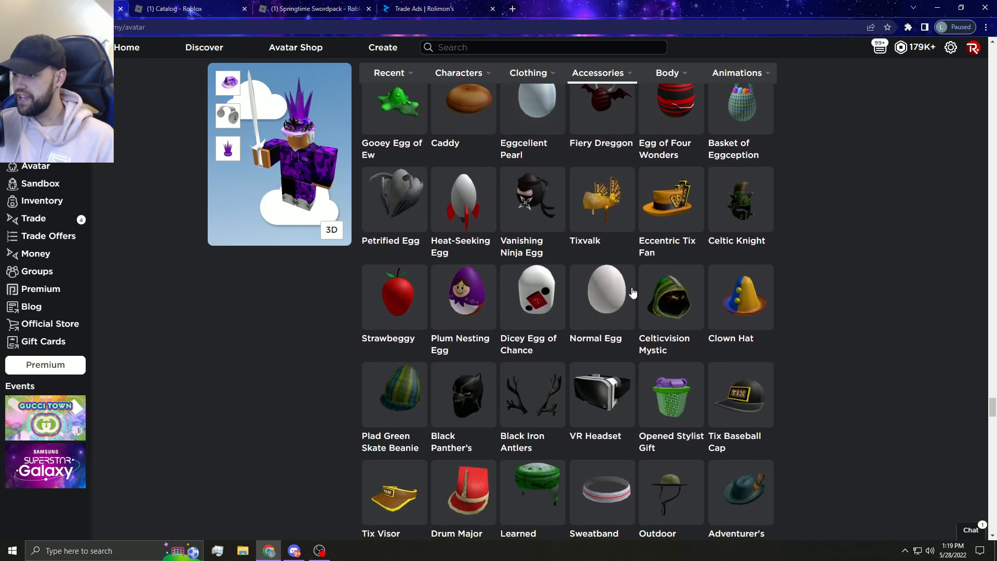
scroll("down", 3)
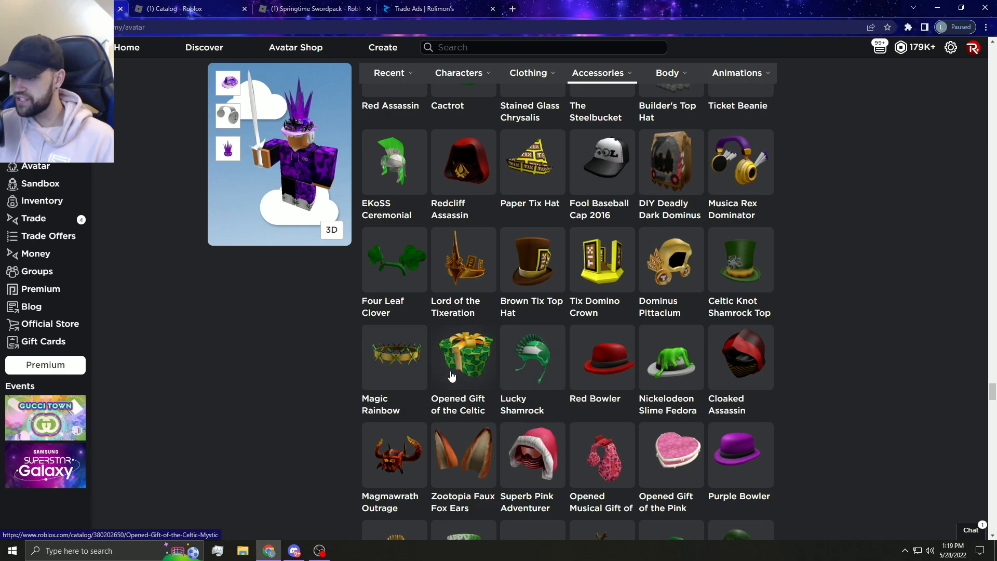
scroll("down", 3)
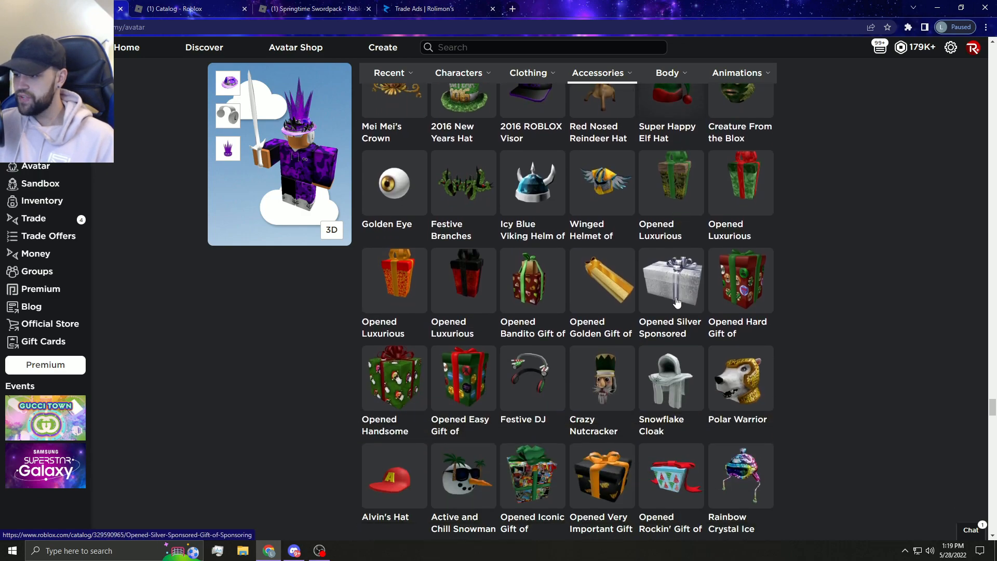
scroll("down", 3)
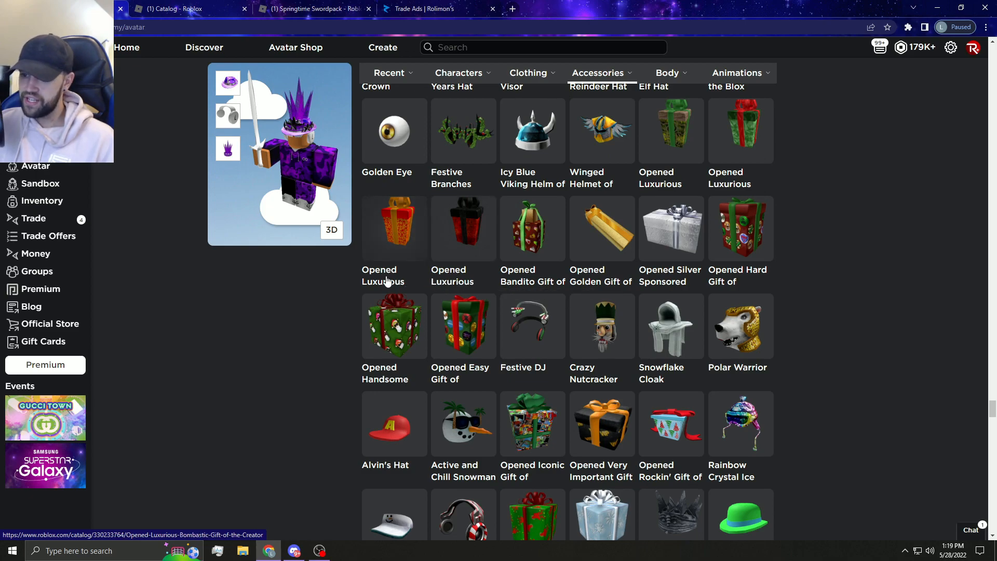
scroll("down", 3)
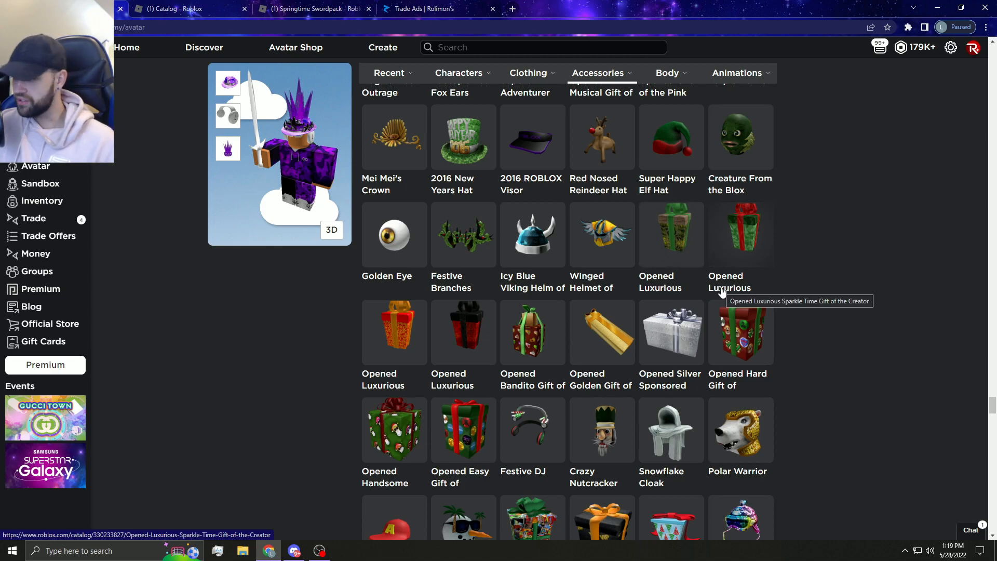
scroll("down", 3)
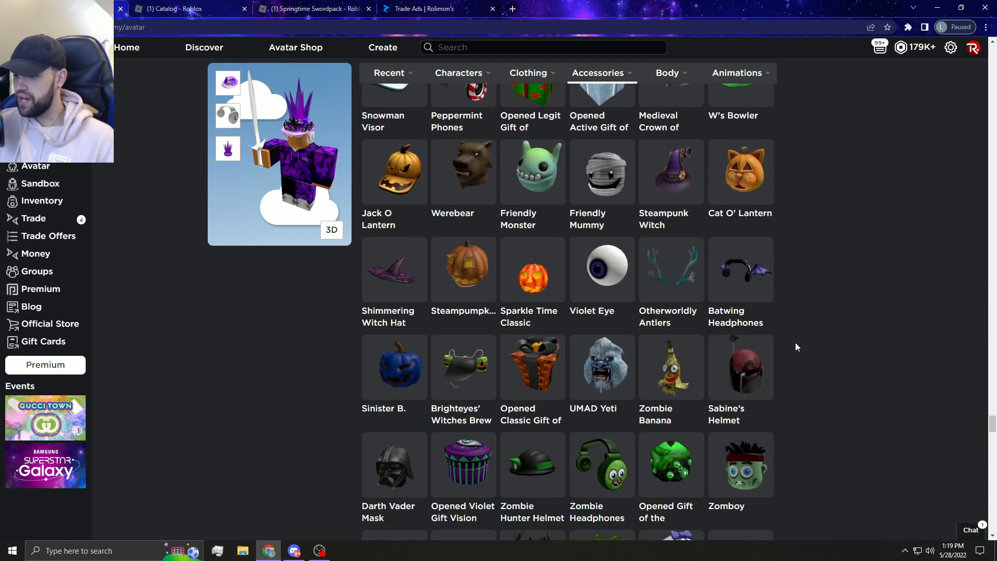
scroll("down", 3)
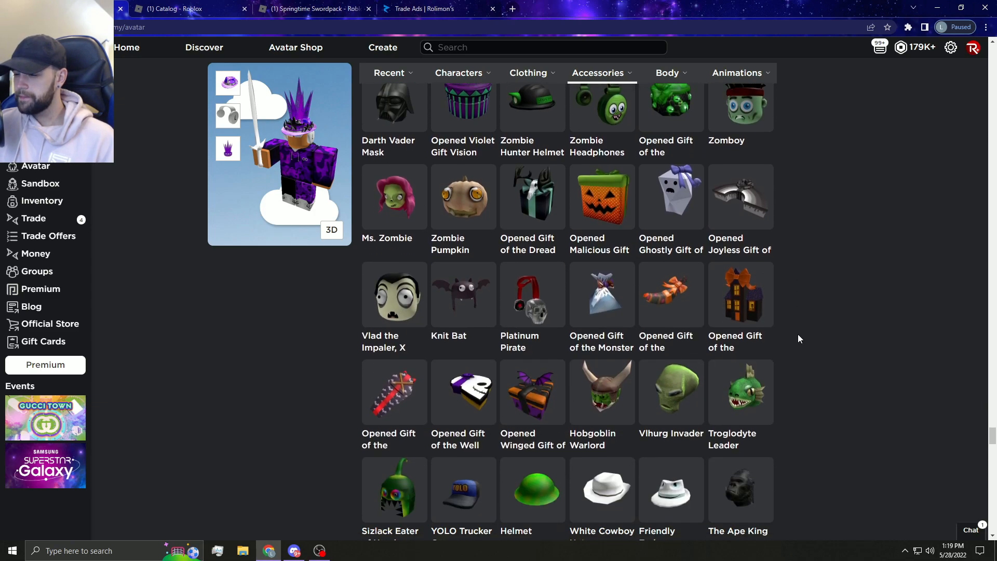
scroll("down", 3)
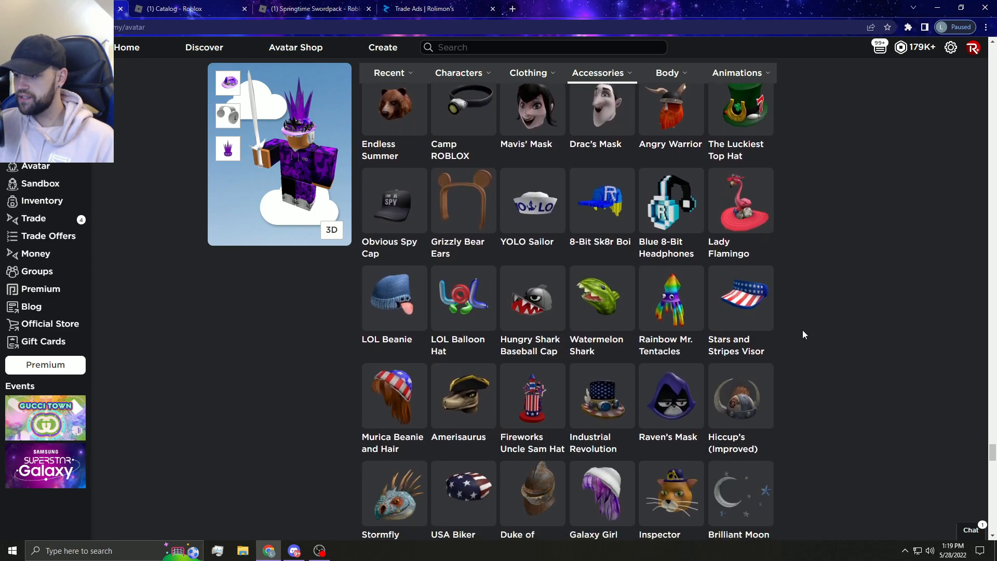
scroll("down", 3)
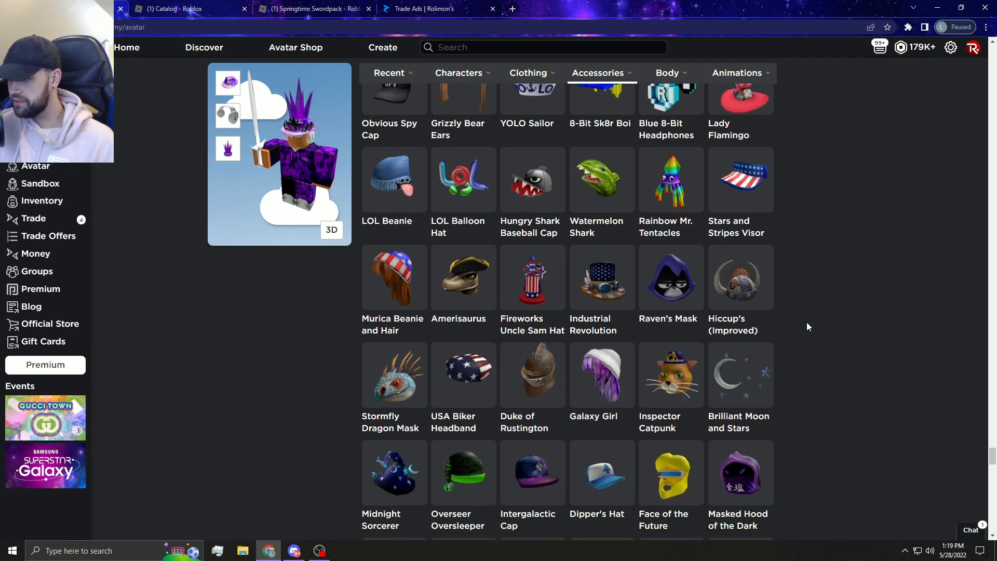
left_click(185, 9)
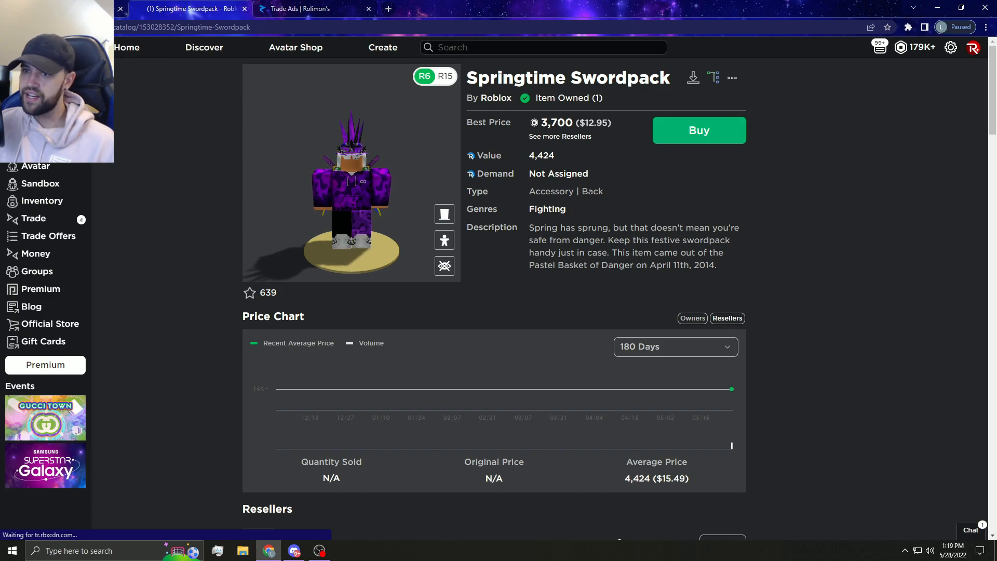
On Rolimon's Springtime Swordpack page, show 100 premium owners per page
left_click(312, 9)
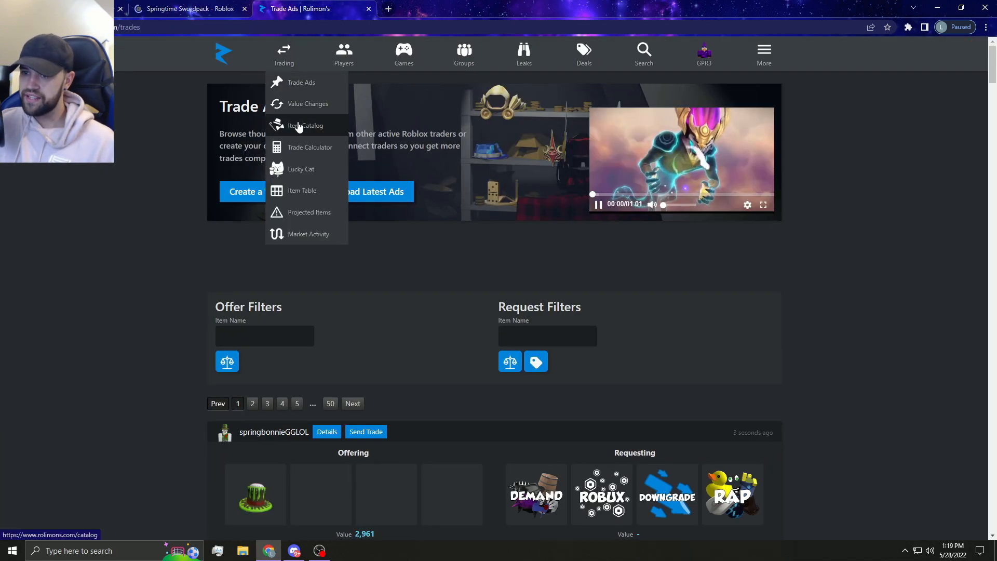
left_click(305, 126)
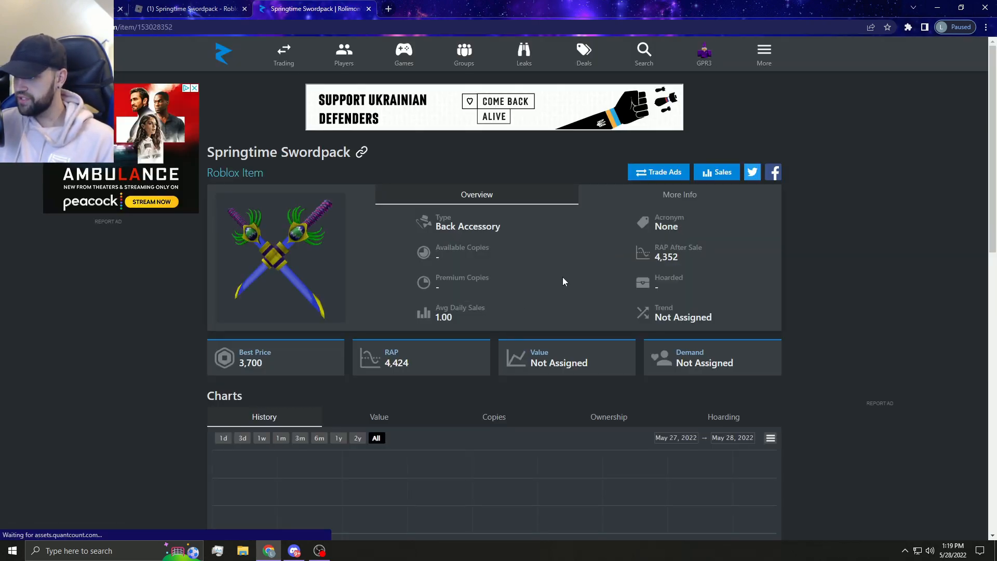
scroll("down", 3)
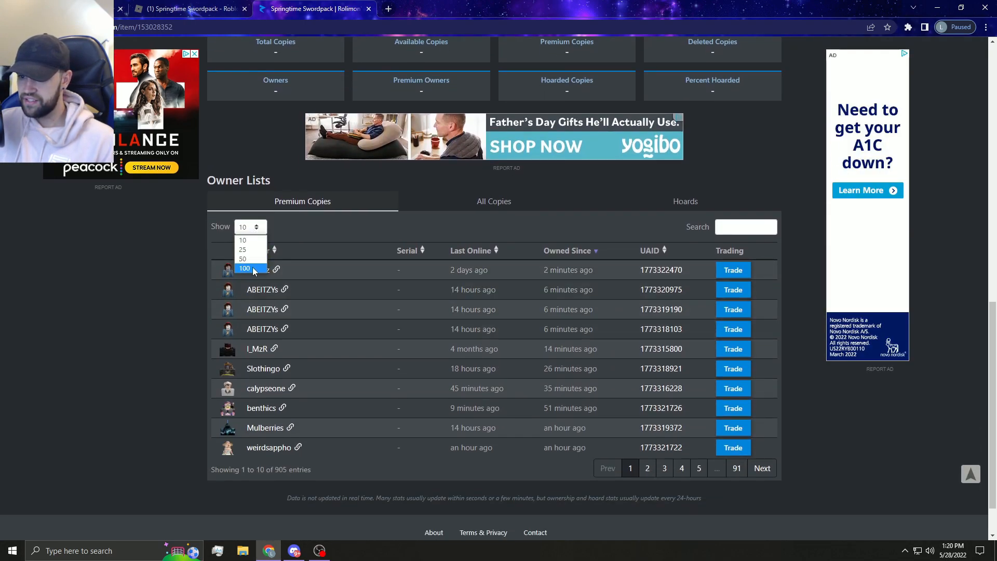
left_click(244, 268)
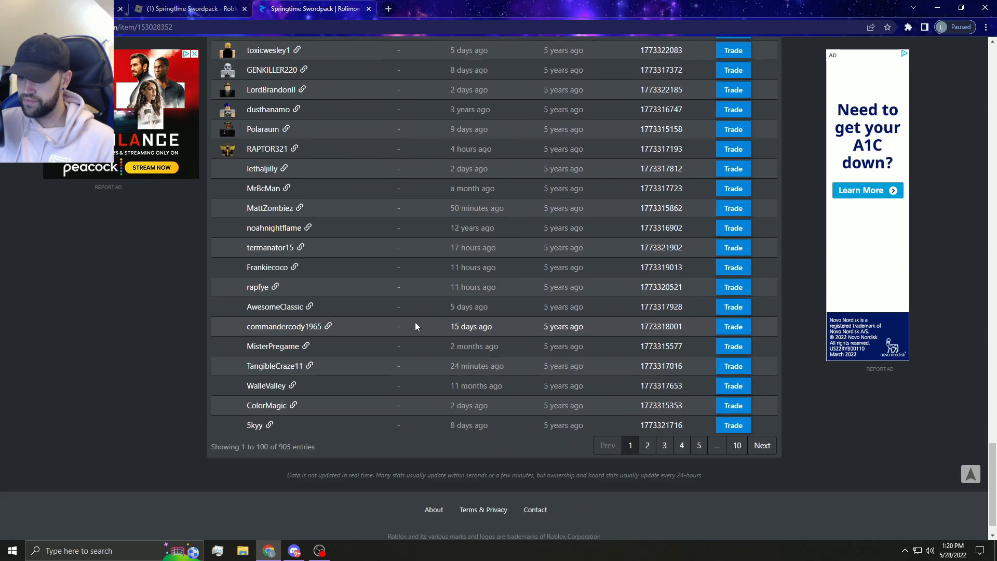
Switch the owner list to All Copies and look through its entries
scroll("down", 3)
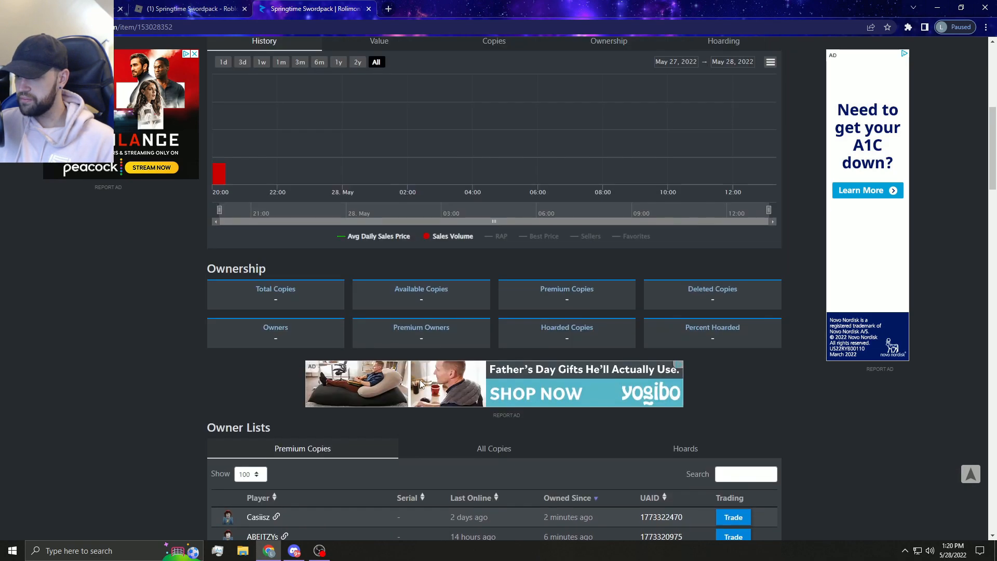
left_click(493, 449)
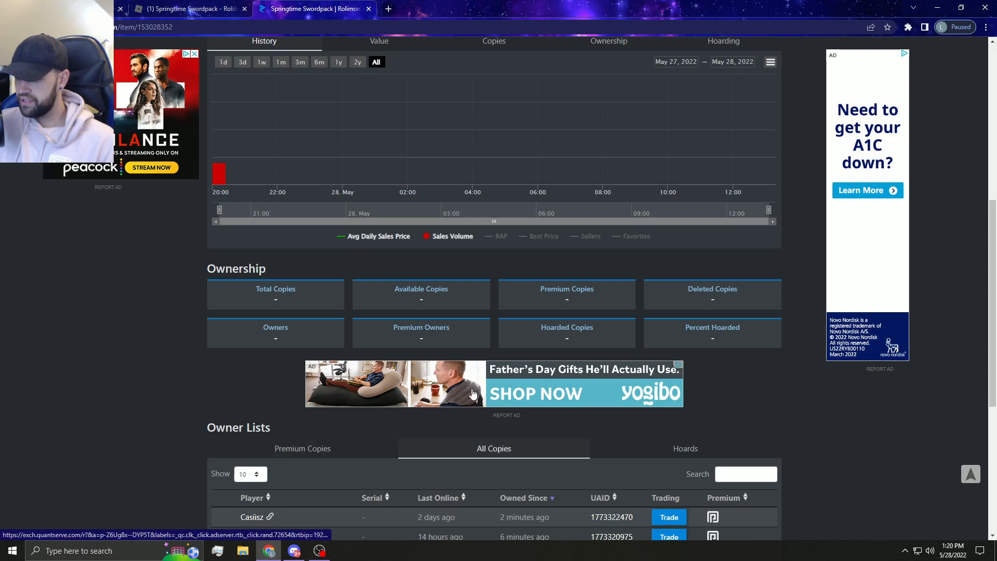
scroll("down", 3)
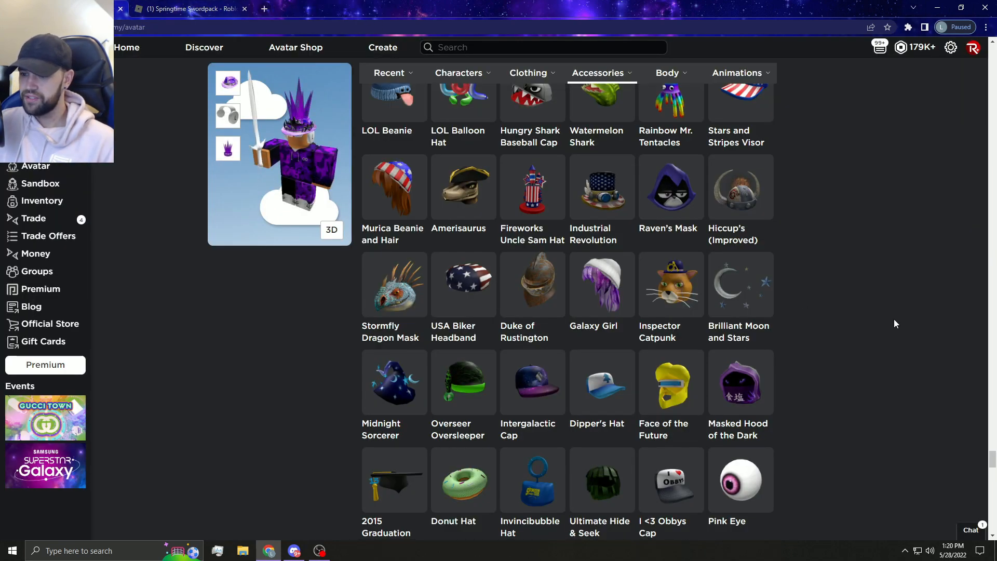
Scroll the owned Accessories list toward the Bluesteel Horns of Pwnage
scroll("down", 3)
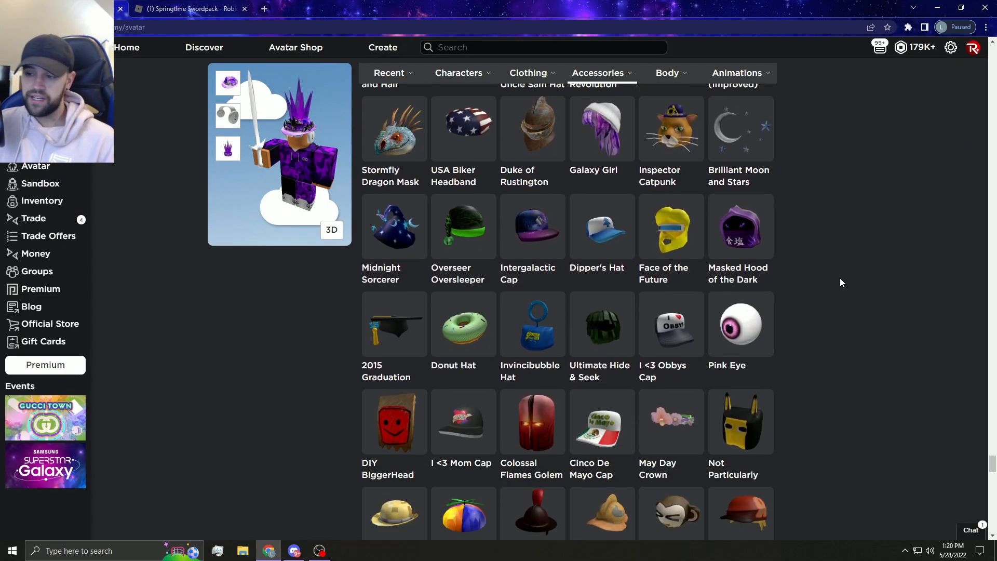
scroll("down", 3)
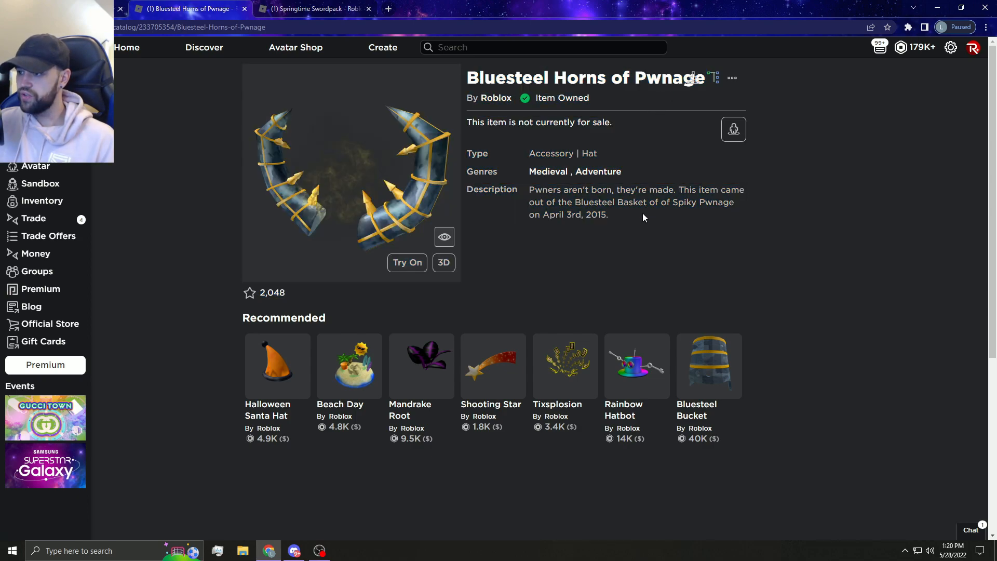
Search 'Basket of of Spiky Pwnage' in the other tab, then return to the Bluesteel Horns page
left_click_drag(574, 203, 733, 203)
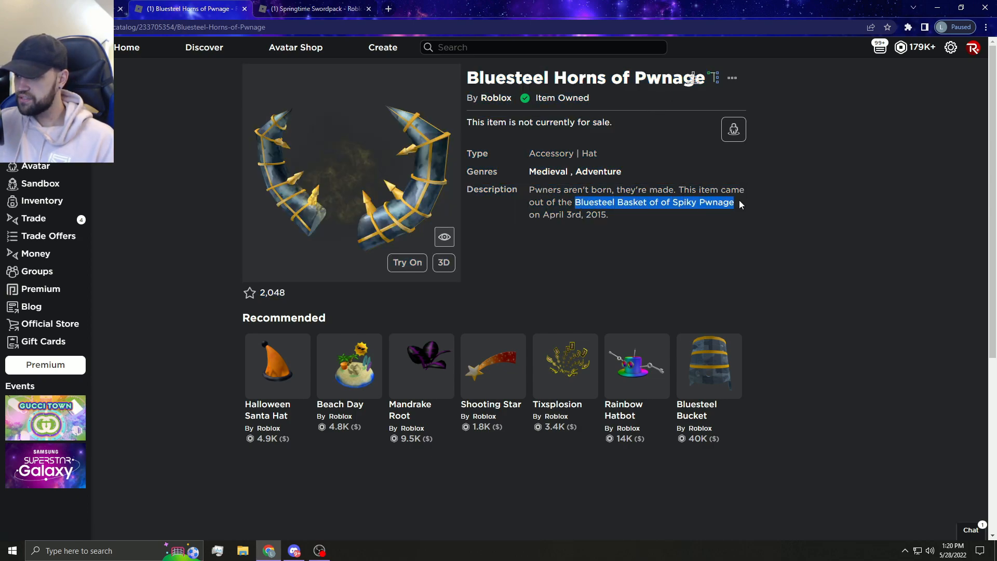
left_click(312, 8)
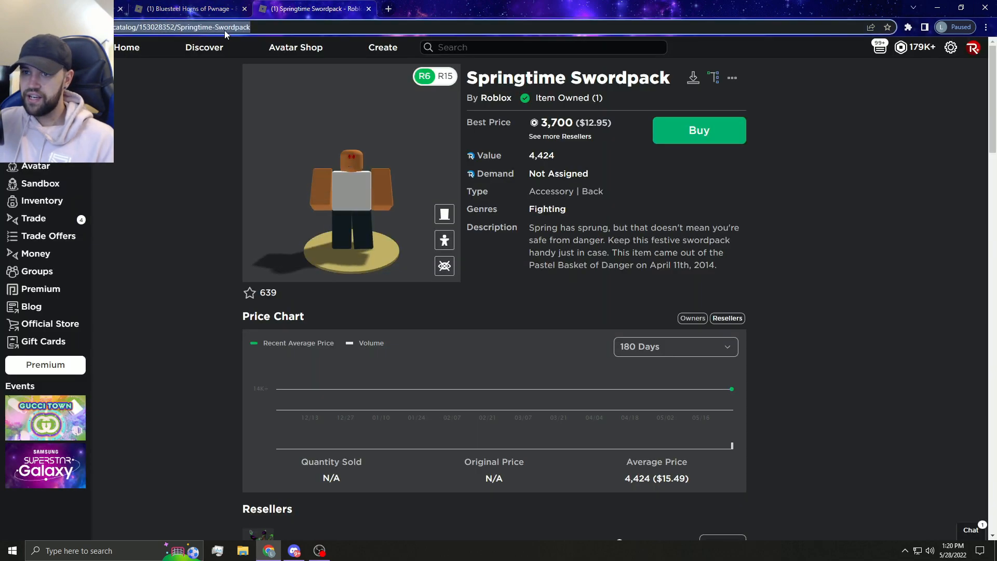
type("Basket of of Spiky Pwnage")
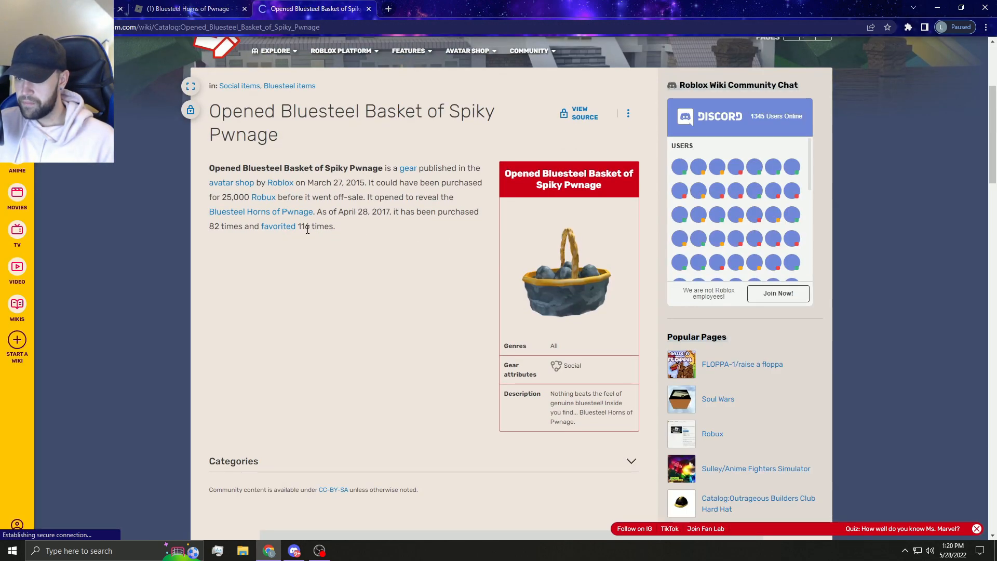
left_click(185, 8)
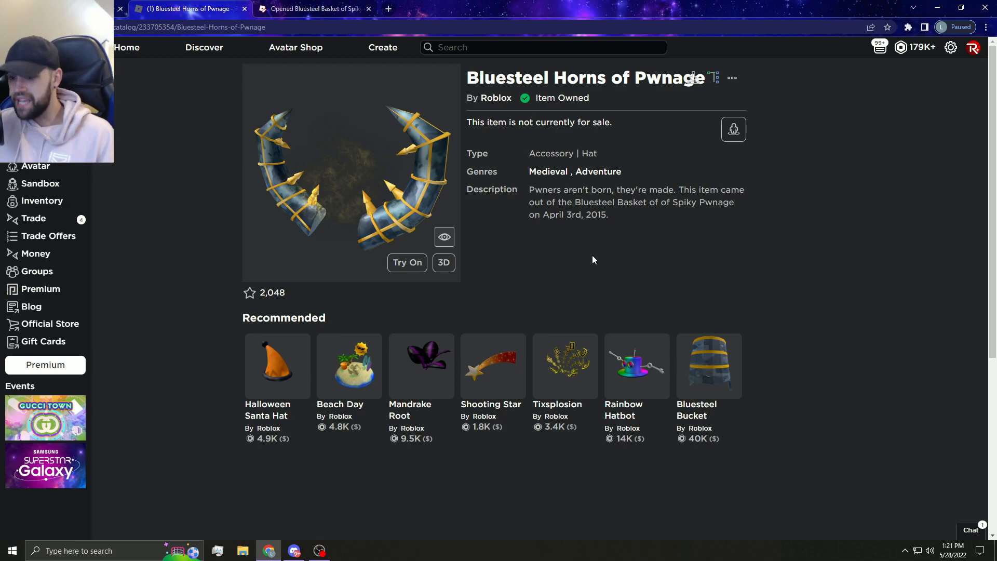
left_click(312, 9)
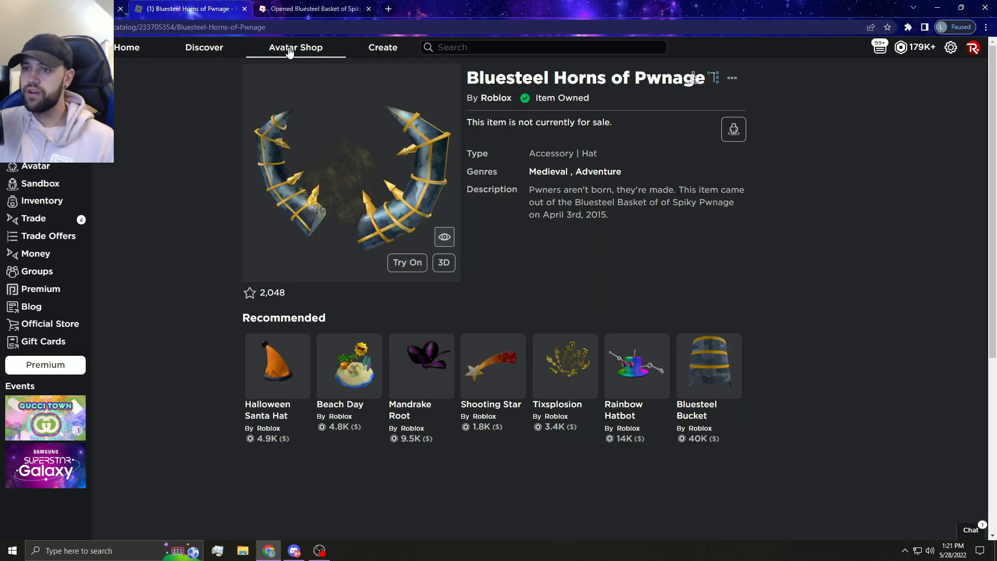
Sort the Avatar Shop collectibles by Recently Updated
left_click(295, 46)
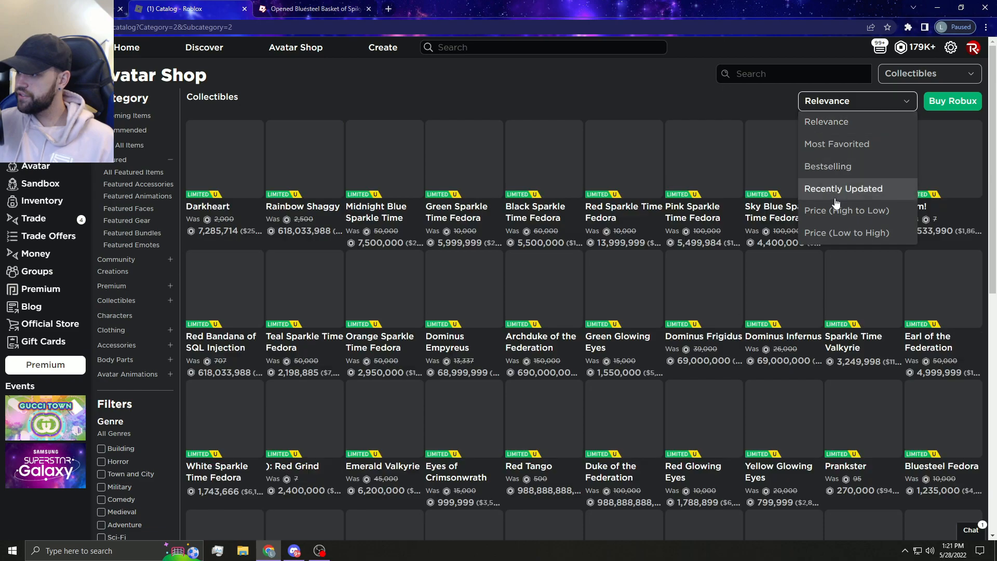
left_click(843, 188)
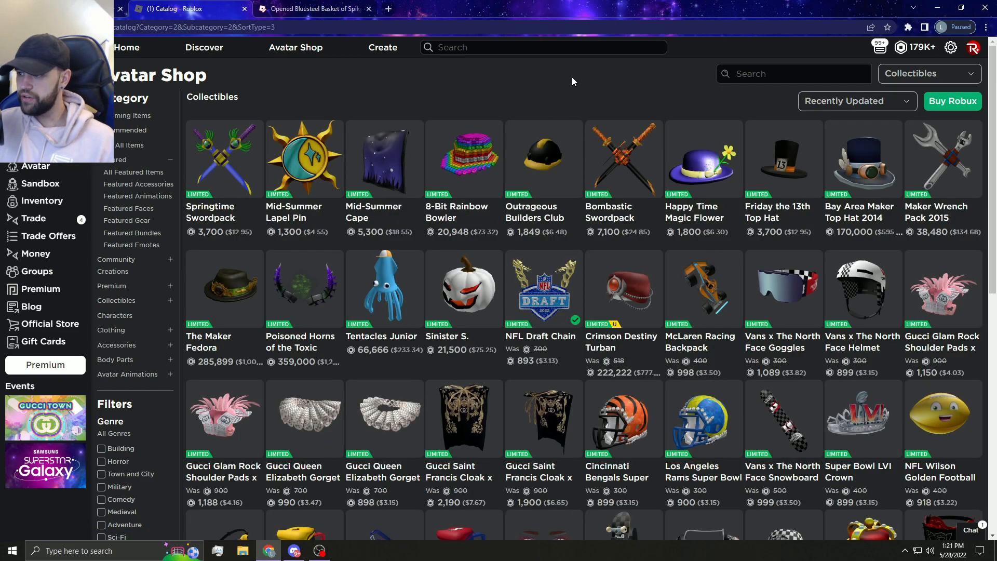
mouse_move(361, 276)
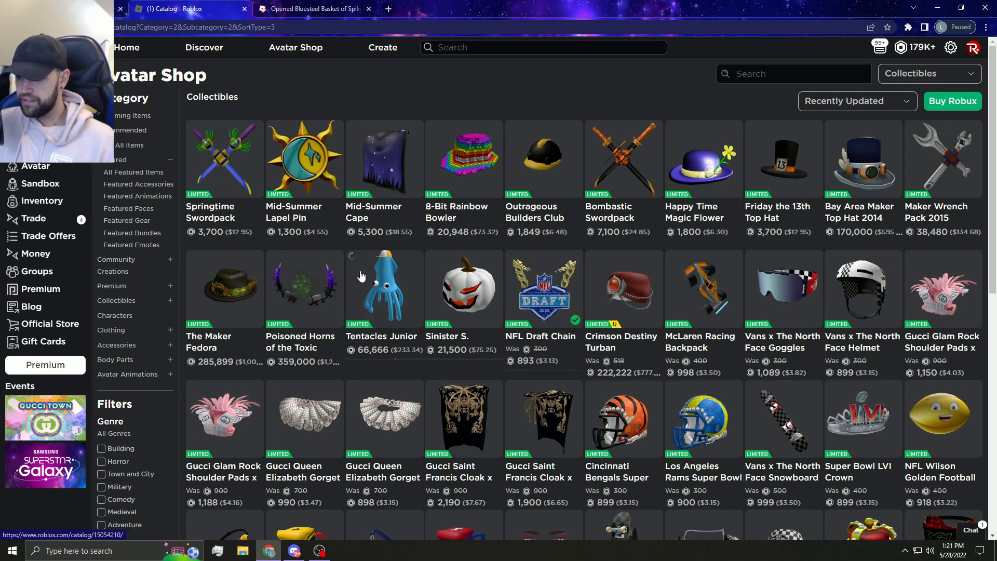
mouse_move(305, 290)
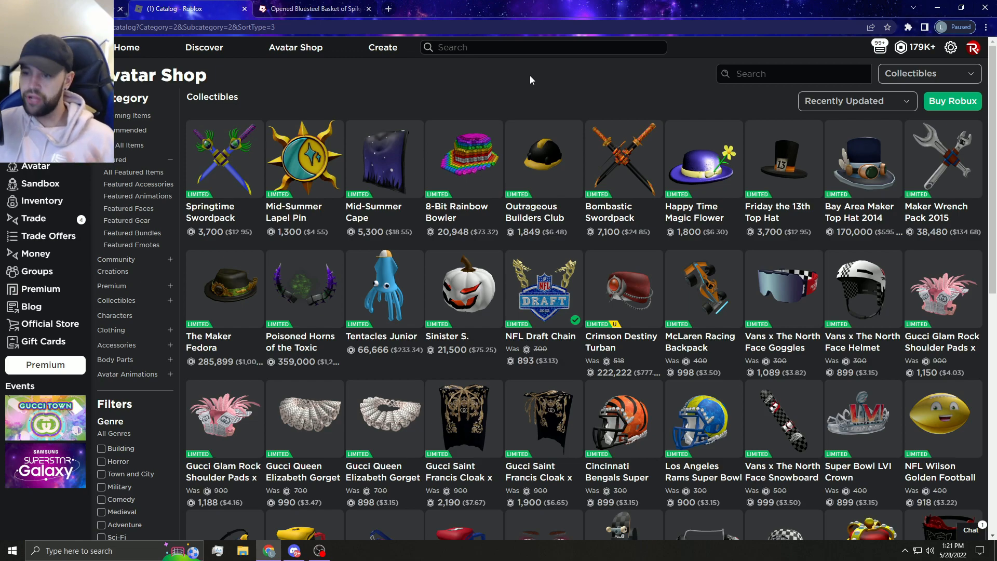
mouse_move(305, 132)
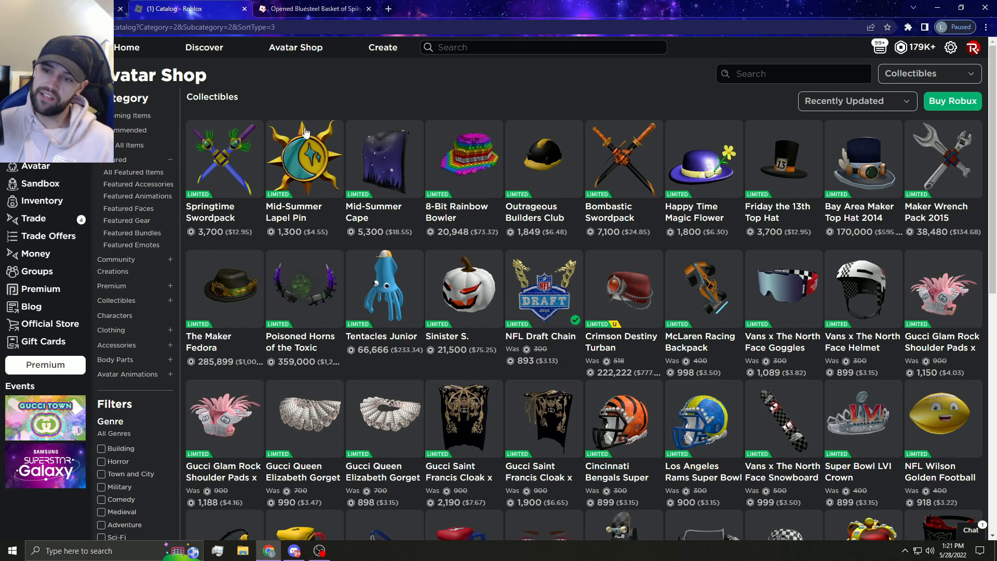
mouse_move(543, 96)
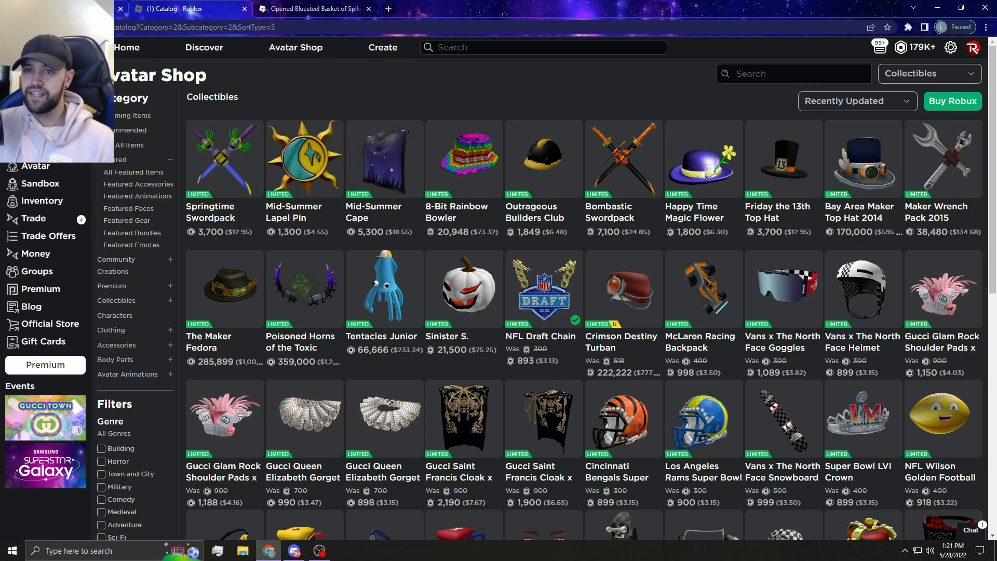
mouse_move(396, 99)
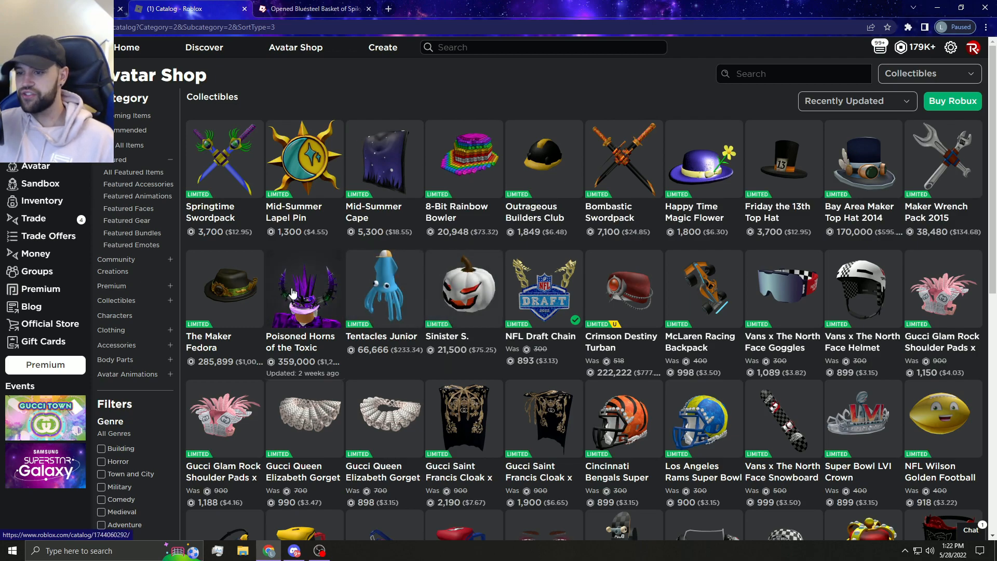
mouse_move(304, 288)
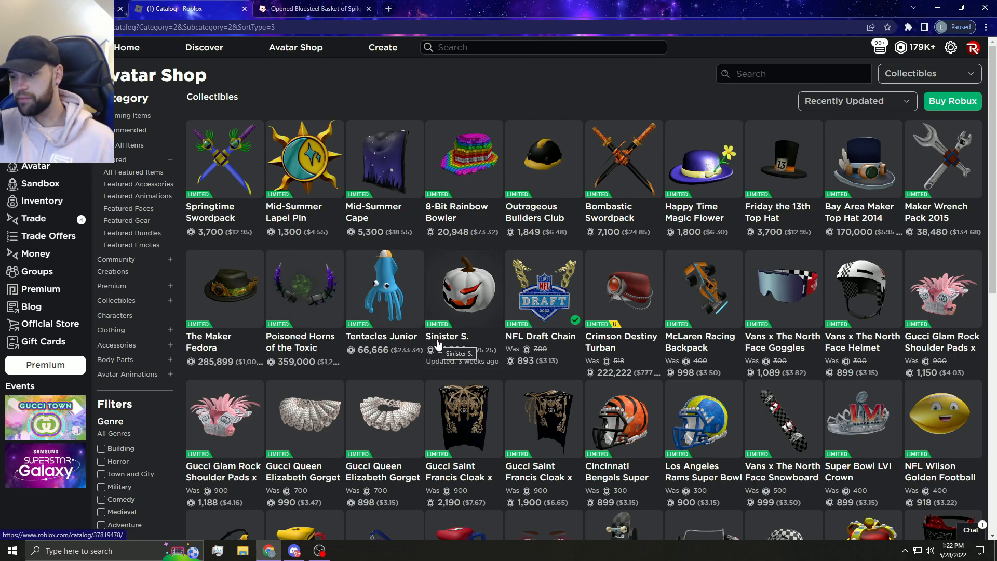
mouse_move(677, 224)
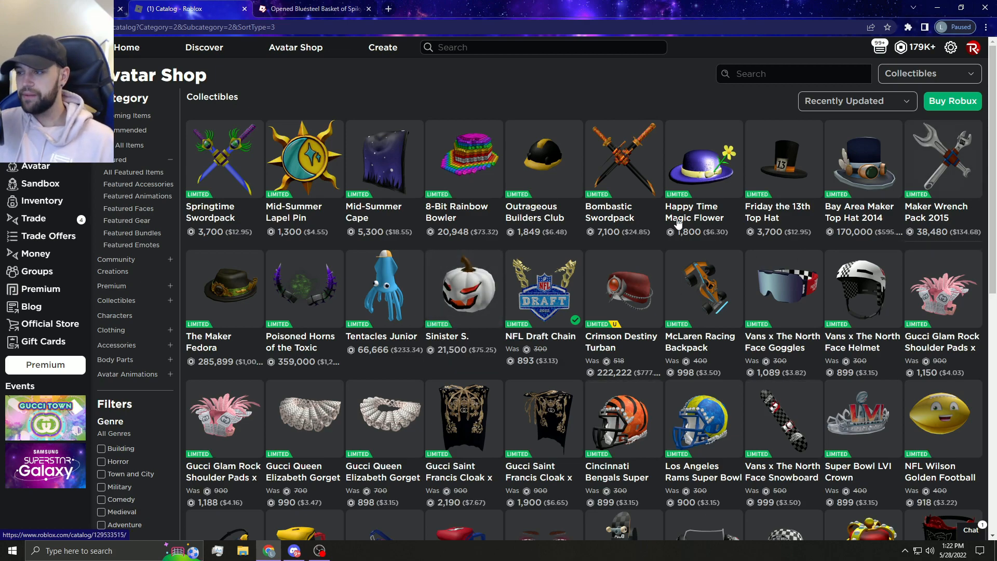
From the avatar editor, open Bluesteel Horns in a new tab and scroll on to the Clockwork Shades items
left_click(36, 167)
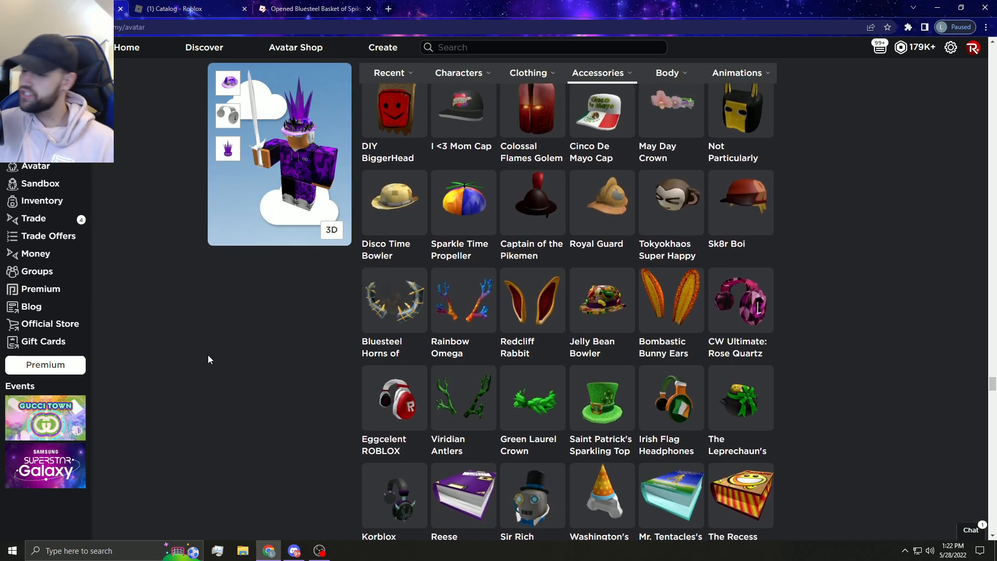
scroll("down", 3)
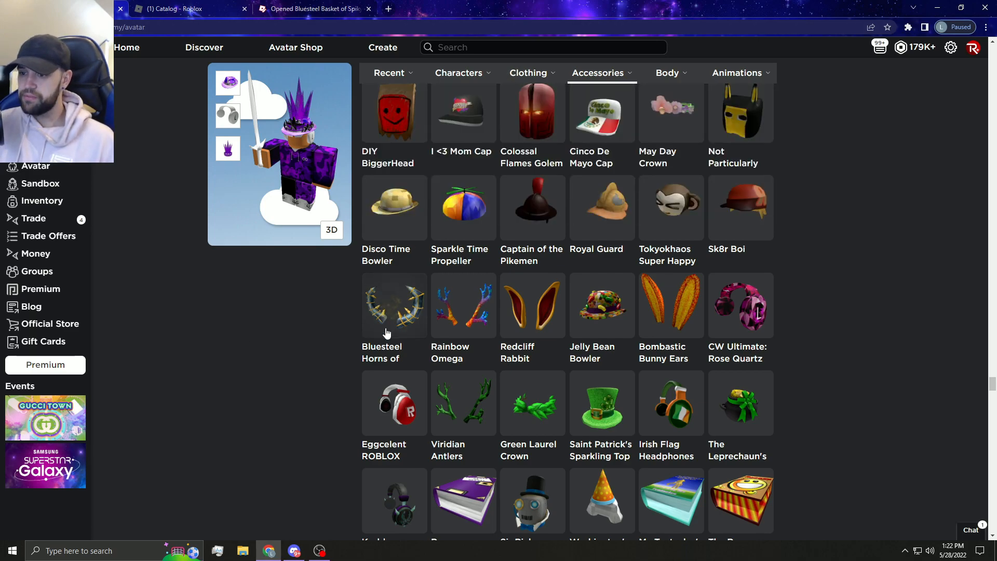
left_click(393, 305)
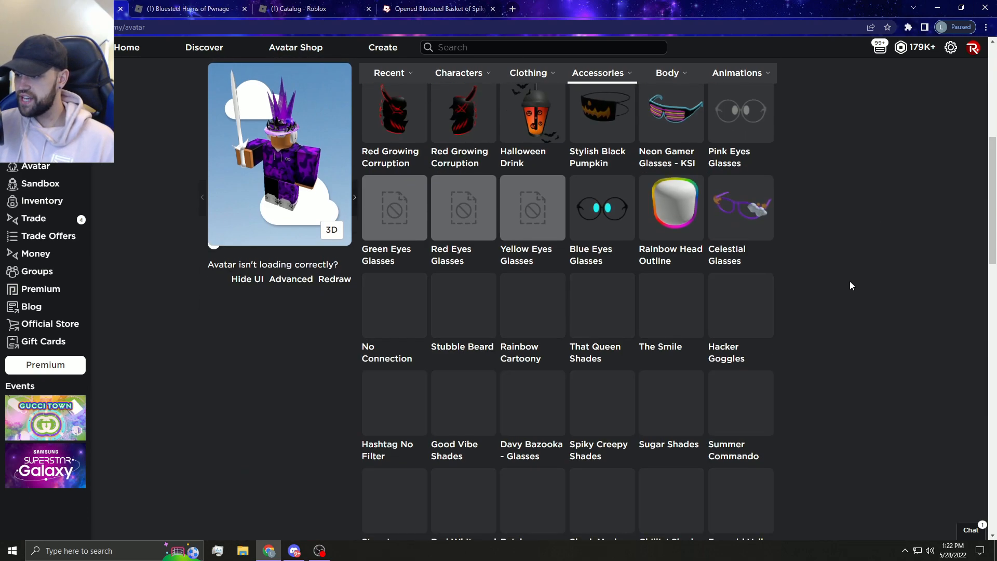
scroll("down", 3)
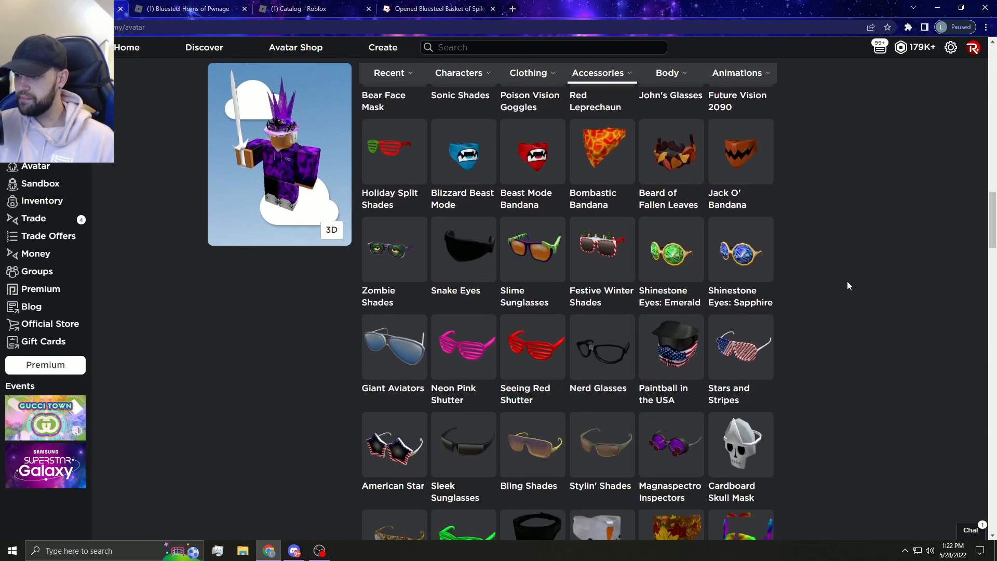
scroll("down", 3)
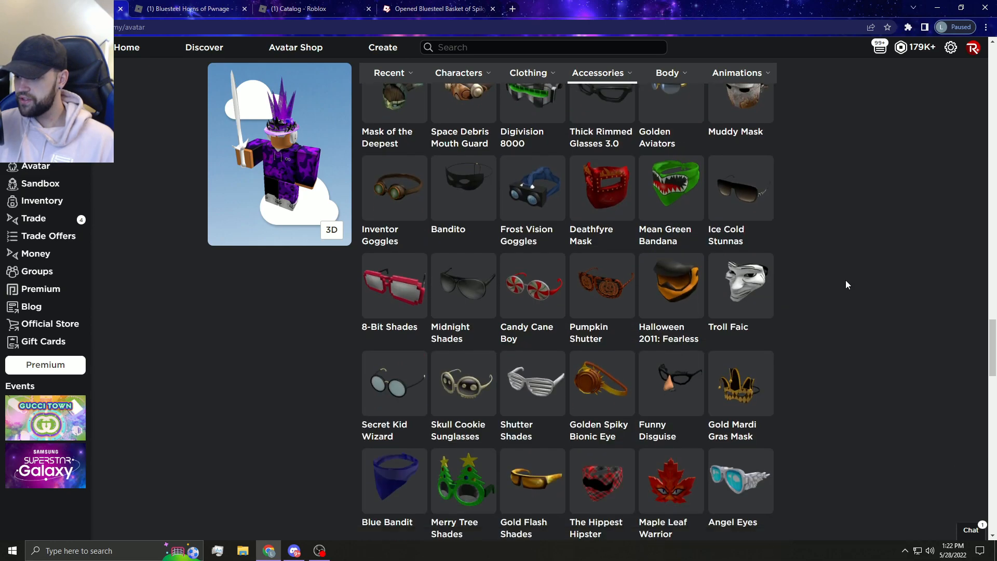
scroll("down", 3)
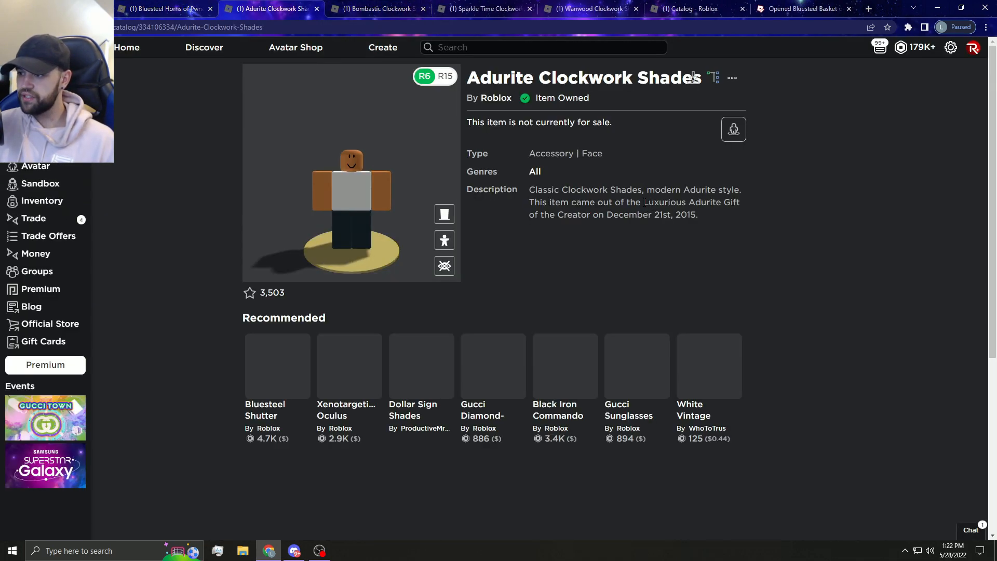
Run an address-bar search for 'Adurite Gift'
right_click(690, 203)
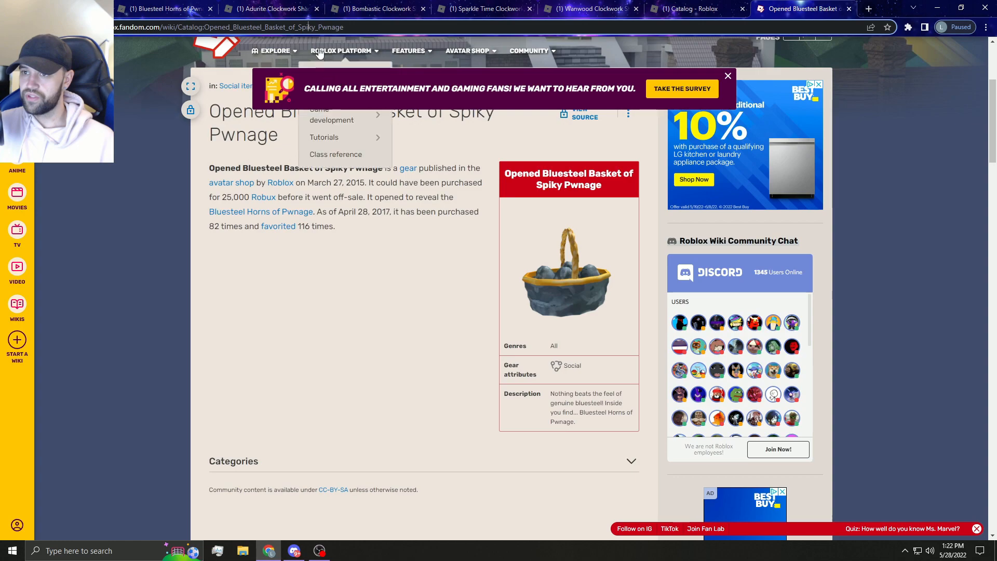
type("Adurite Gift")
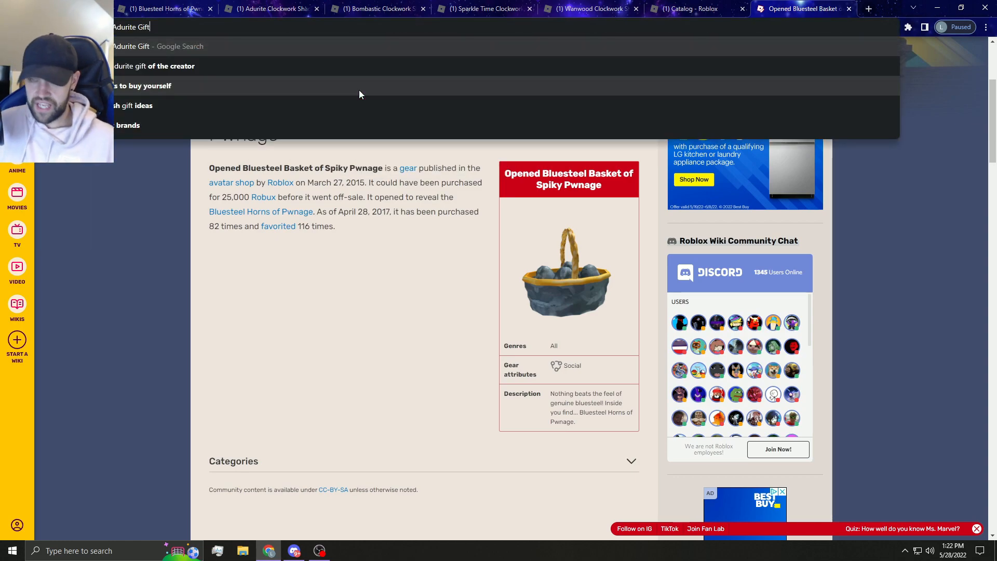
key("Enter")
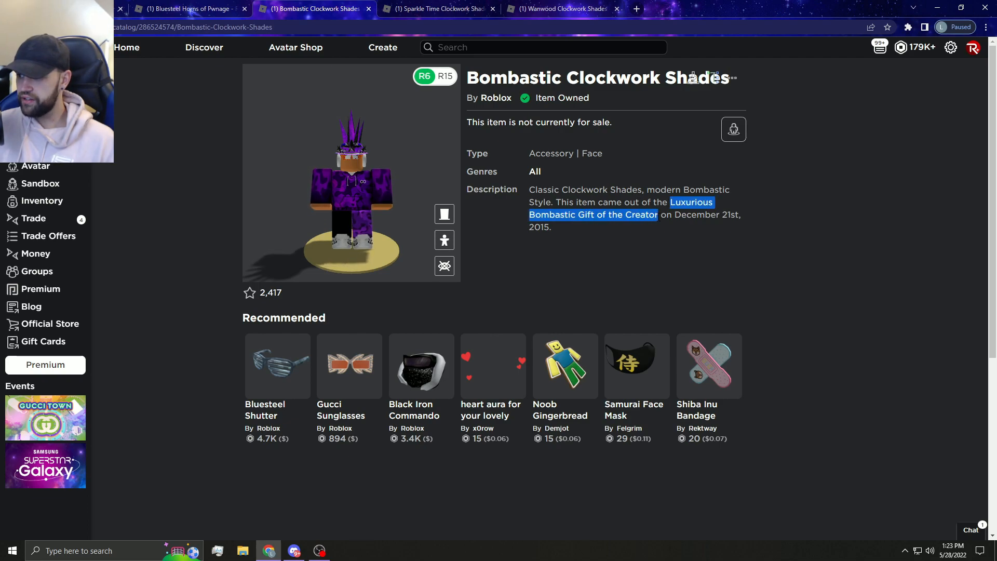
mouse_move(450, 40)
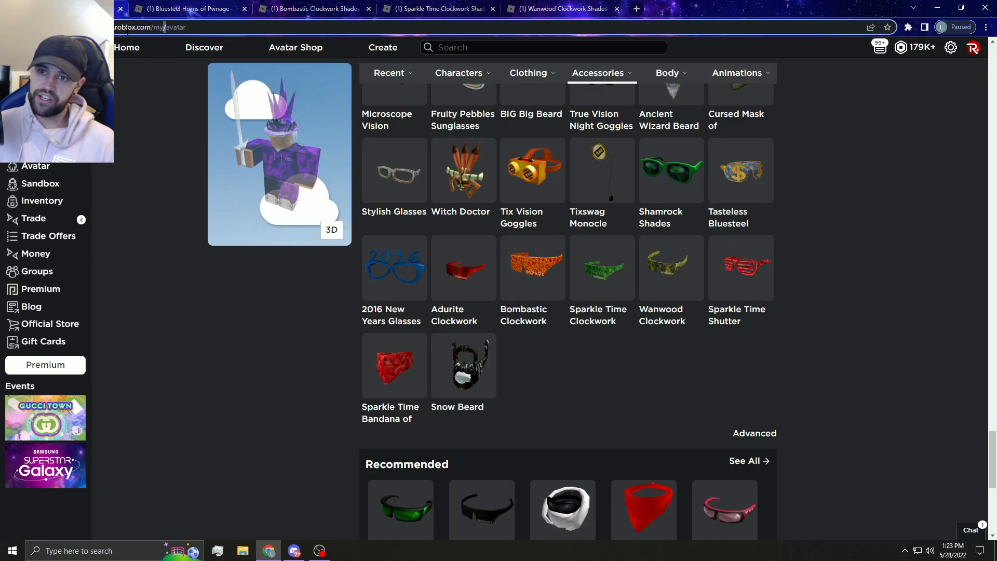
Paste-and-search the copied Bombastic gift name, then close the Bombastic Clockwork Shades page
right_click(171, 27)
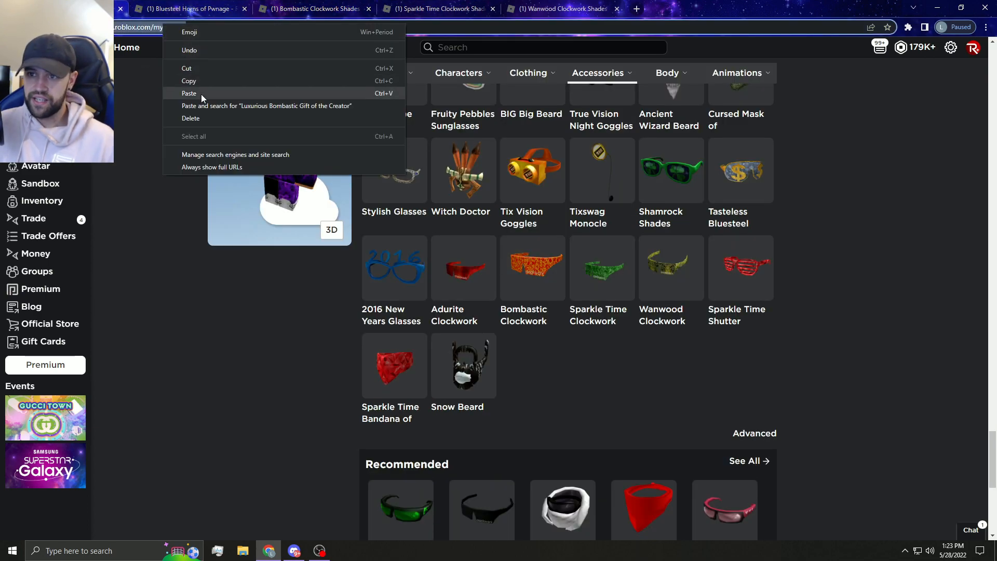
left_click(266, 106)
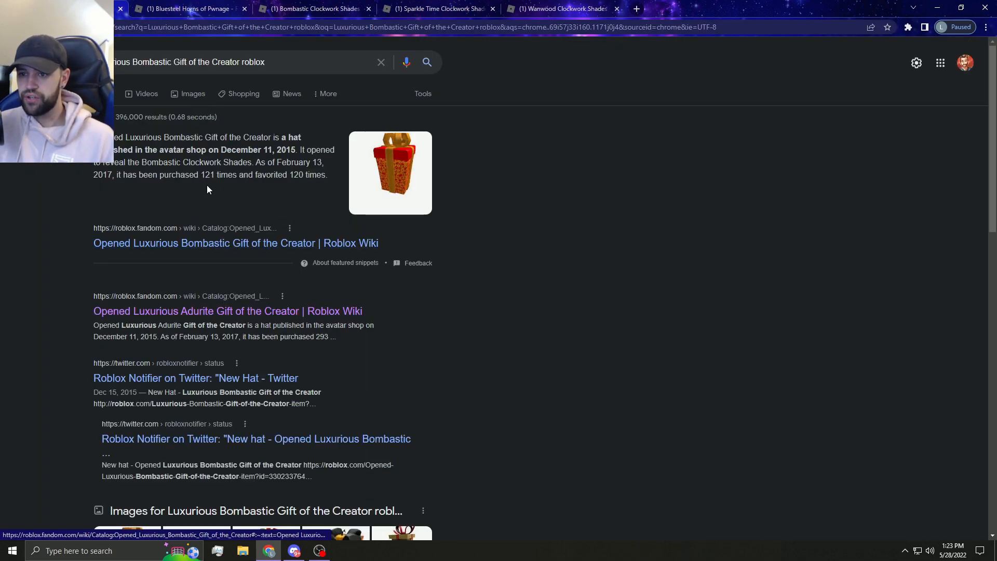
left_click(185, 9)
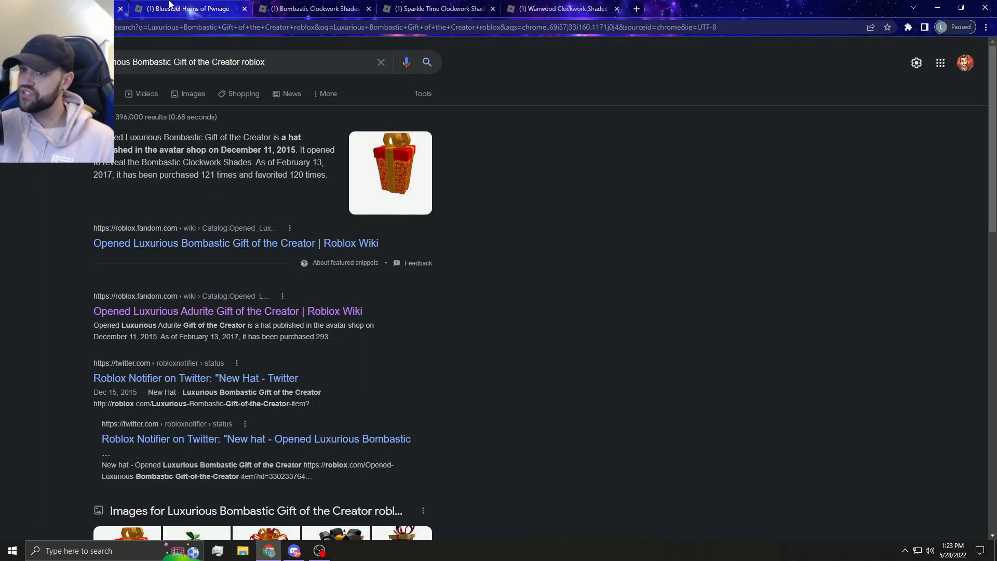
left_click(312, 9)
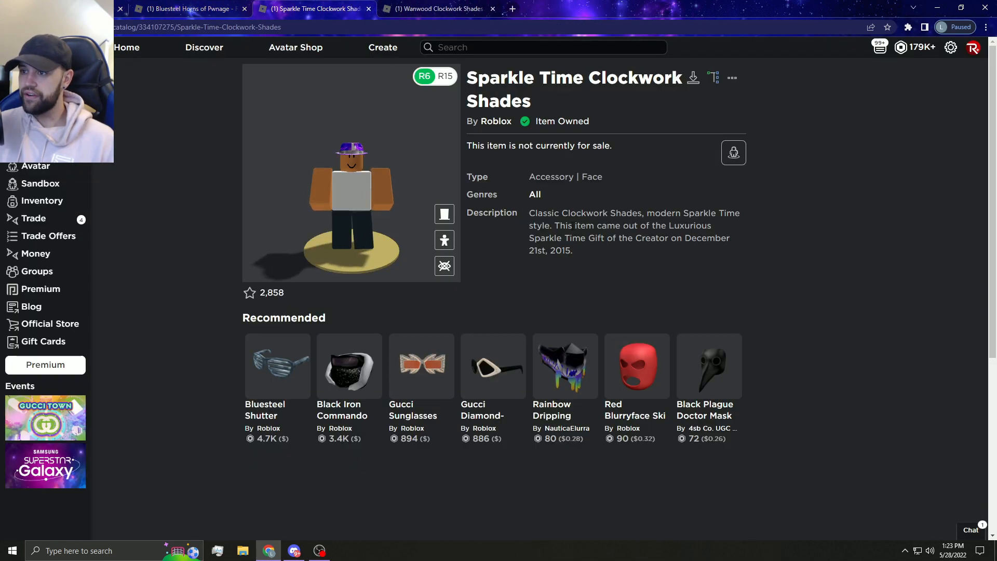
View the shades in 3D and copy the Luxurious Sparkle Time Gift of the Creator name from the description
left_click(443, 266)
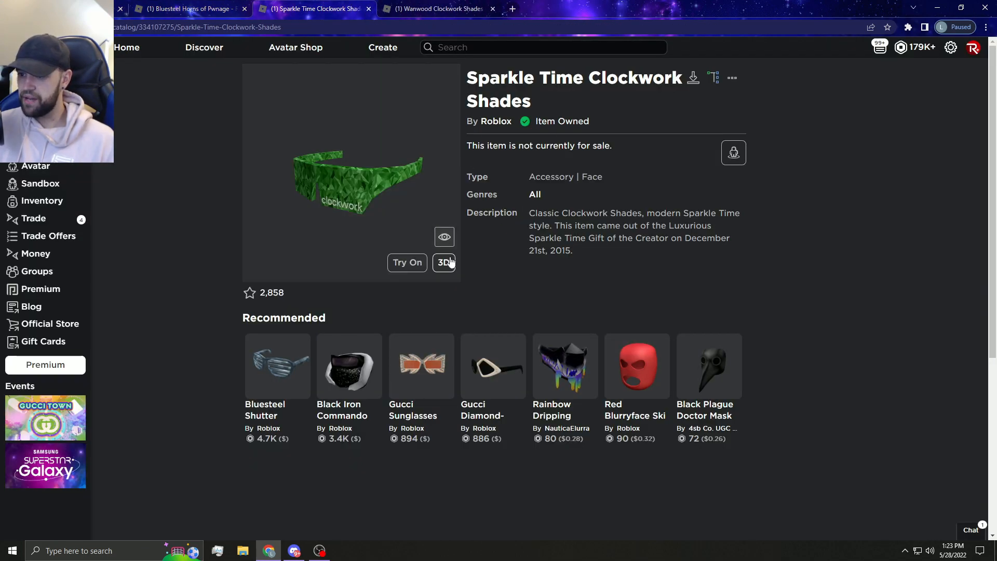
left_click_drag(670, 225, 572, 251)
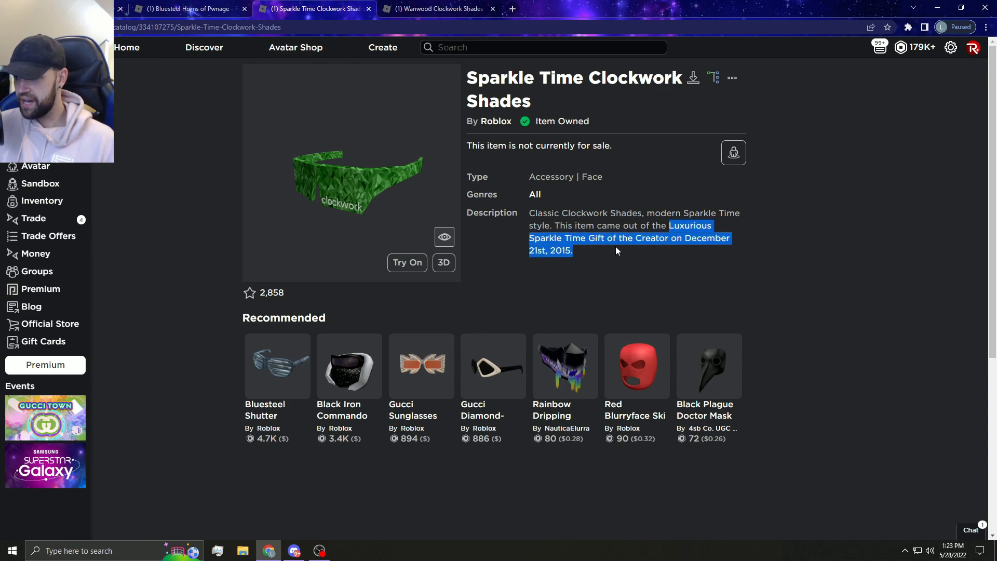
right_click(615, 250)
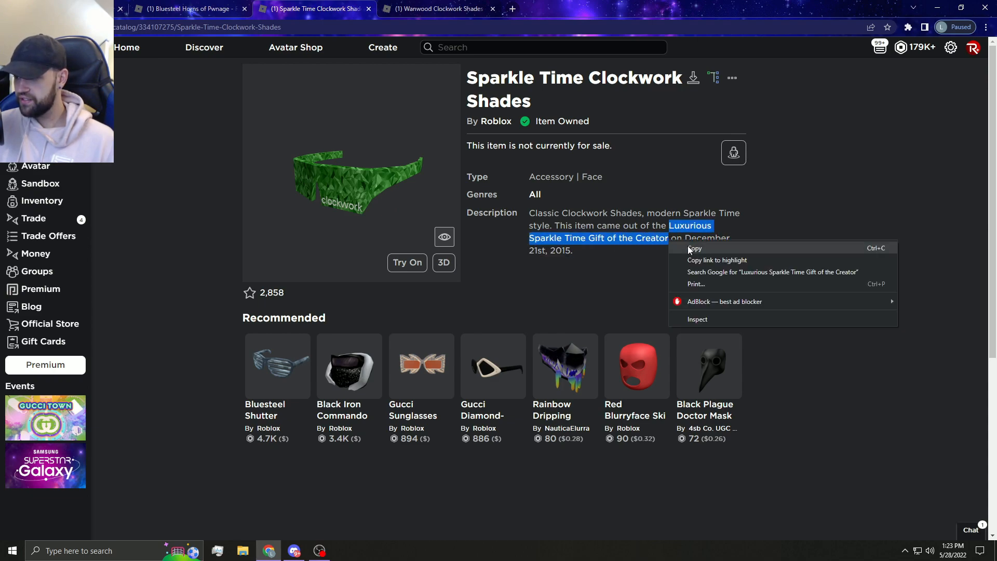
left_click(695, 248)
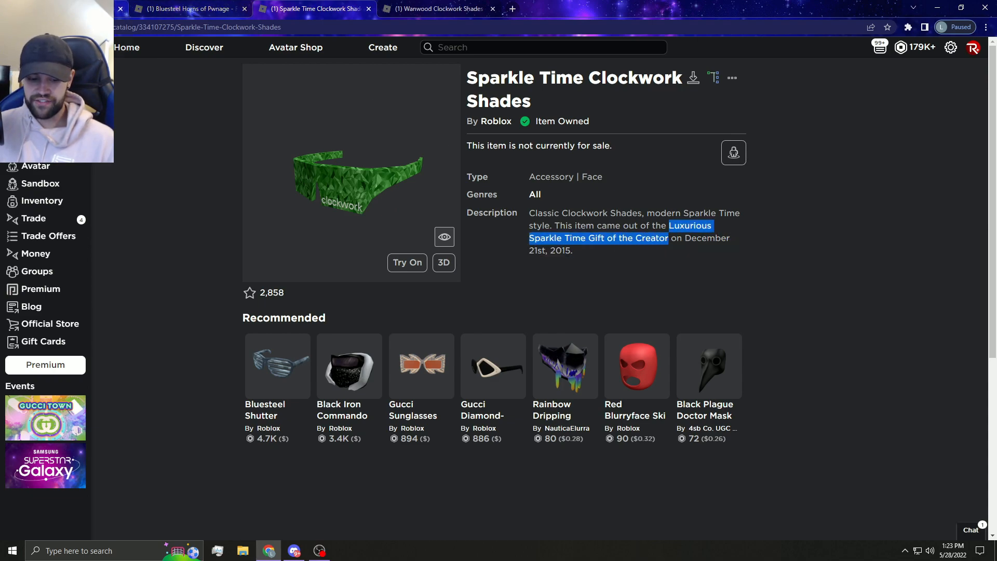
Paste-and-search the gift name in the address bar, then close the Sparkle Time Clockwork Shades page
right_click(185, 61)
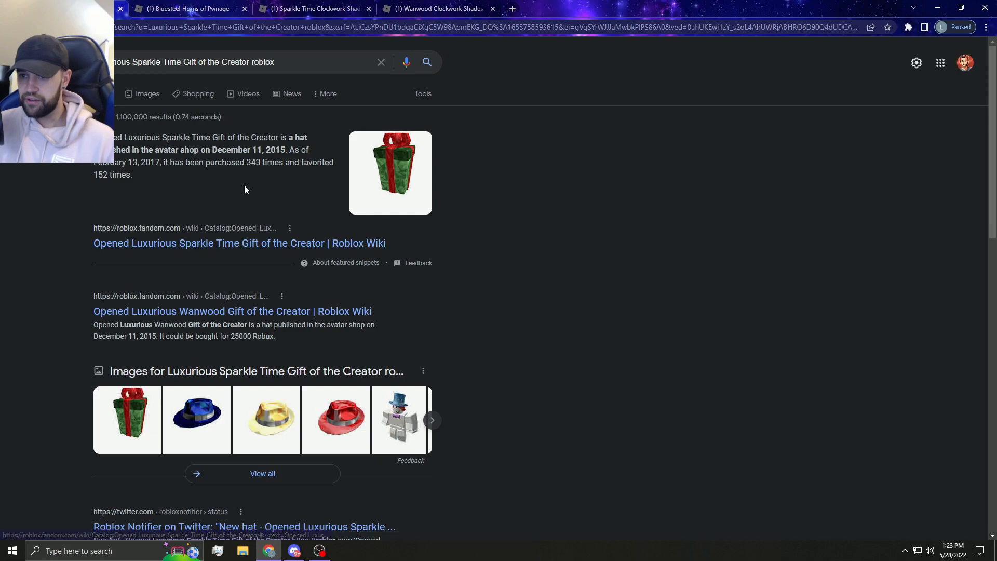
left_click(311, 8)
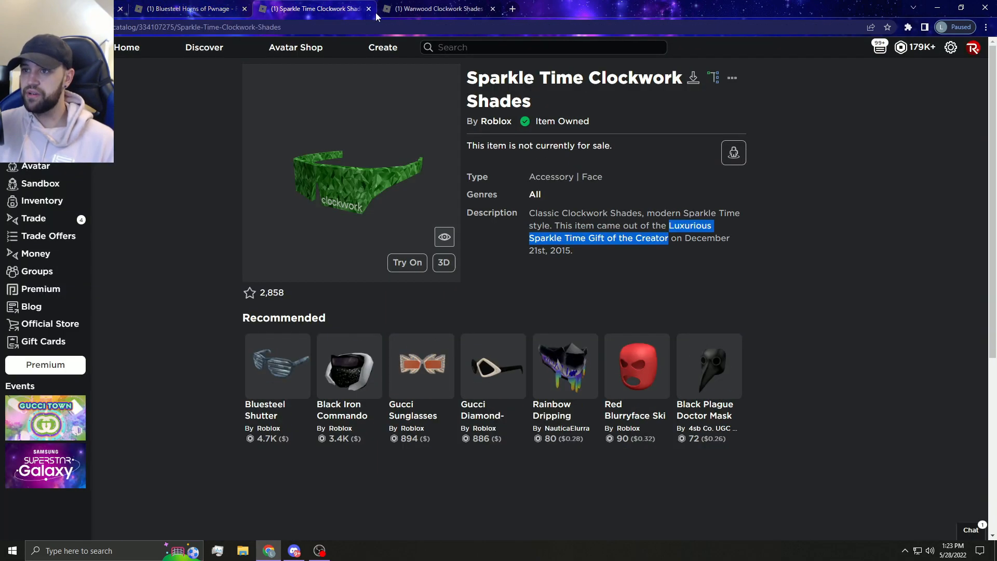
left_click(367, 8)
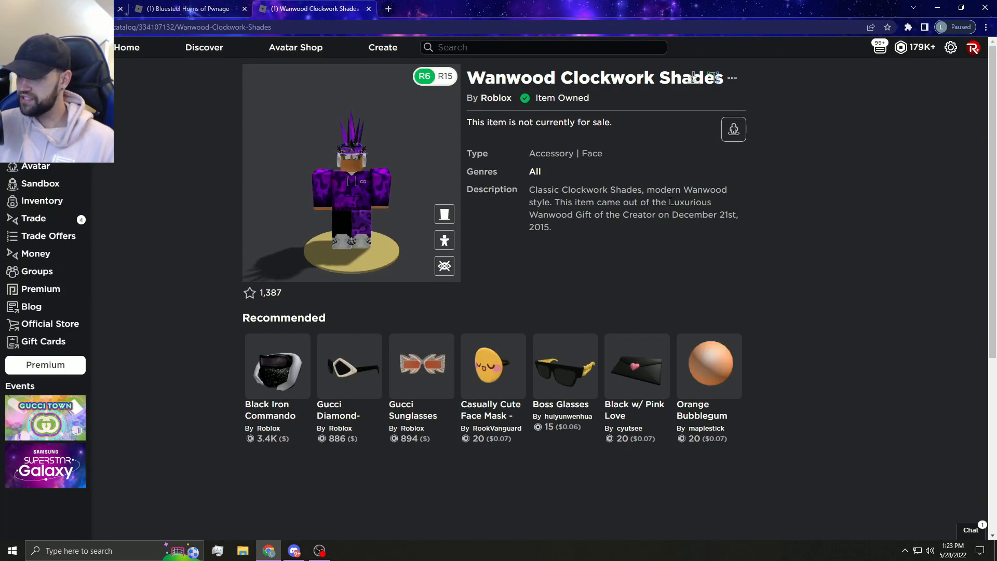
Search the Wanwood gift name, check its Roblox Wiki entry (196 purchases), and close the Wanwood shades page
left_click_drag(671, 202, 655, 214)
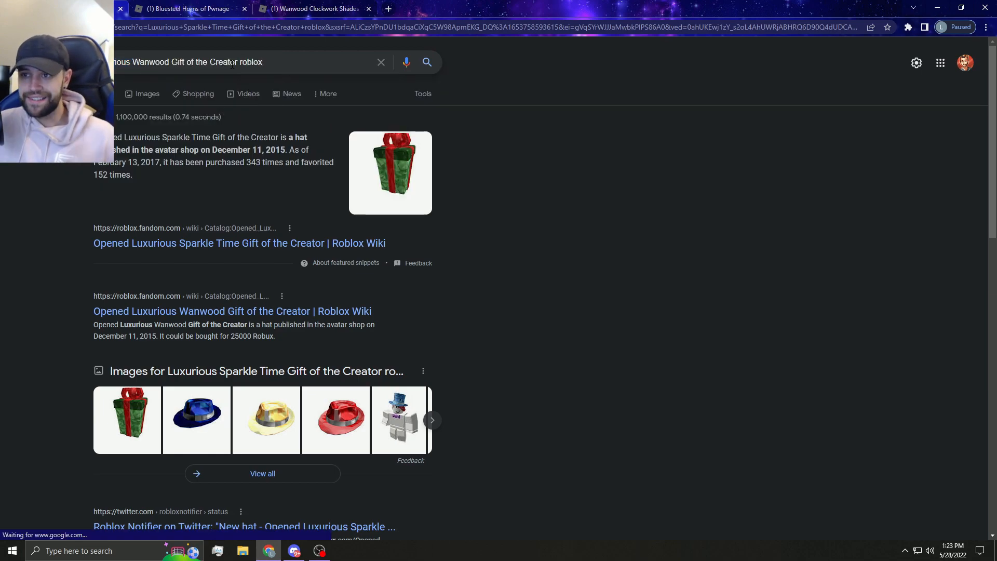
left_click(311, 8)
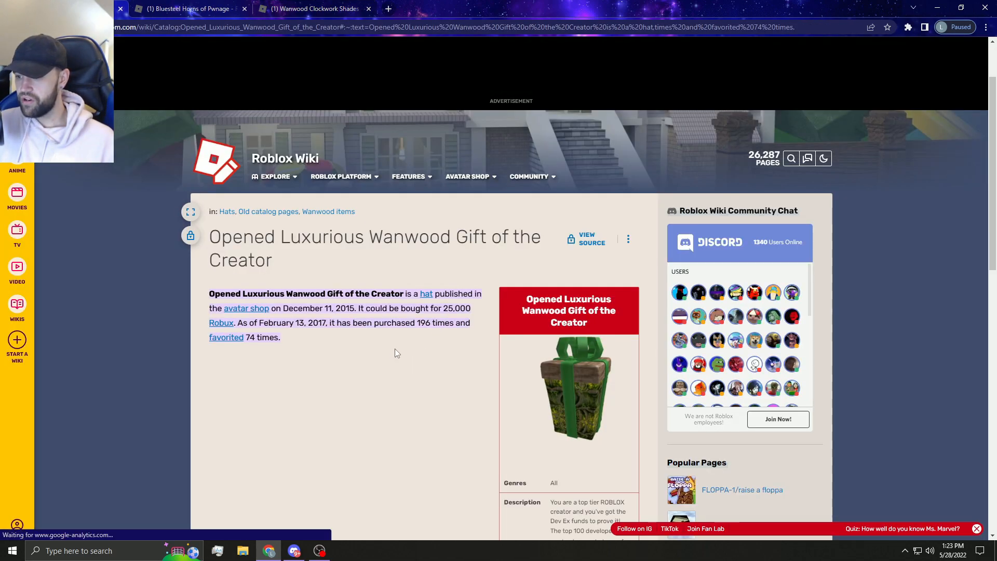
left_click(312, 8)
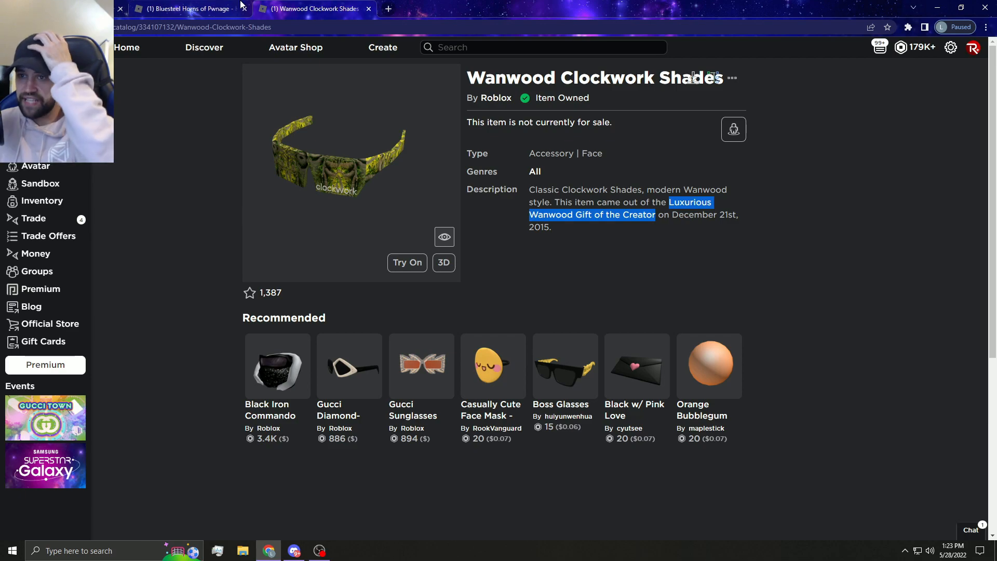
left_click(183, 9)
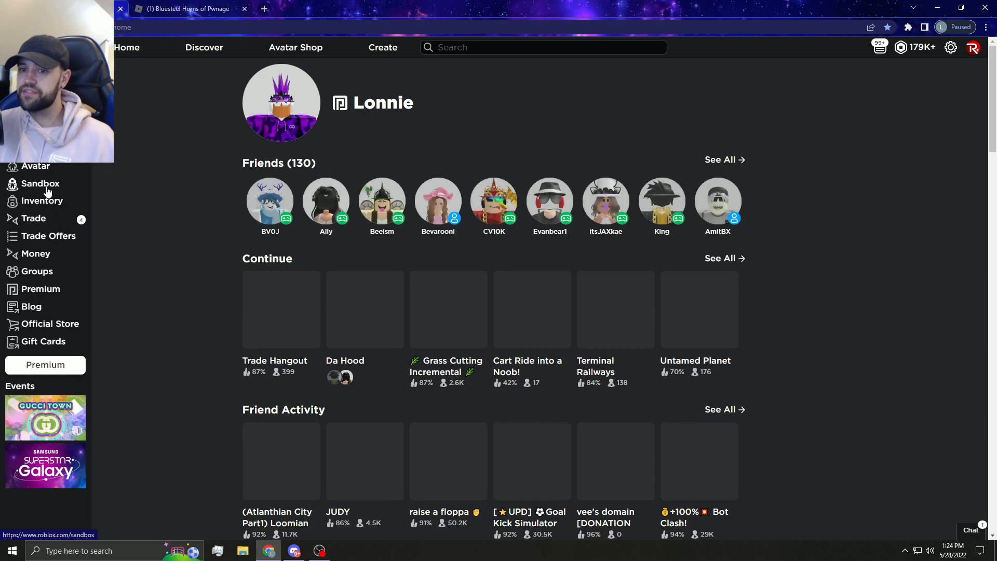
Browse the owned Head accessories in the avatar editor and open Sparkle Time Classic Pumpkin in a new tab
left_click(36, 166)
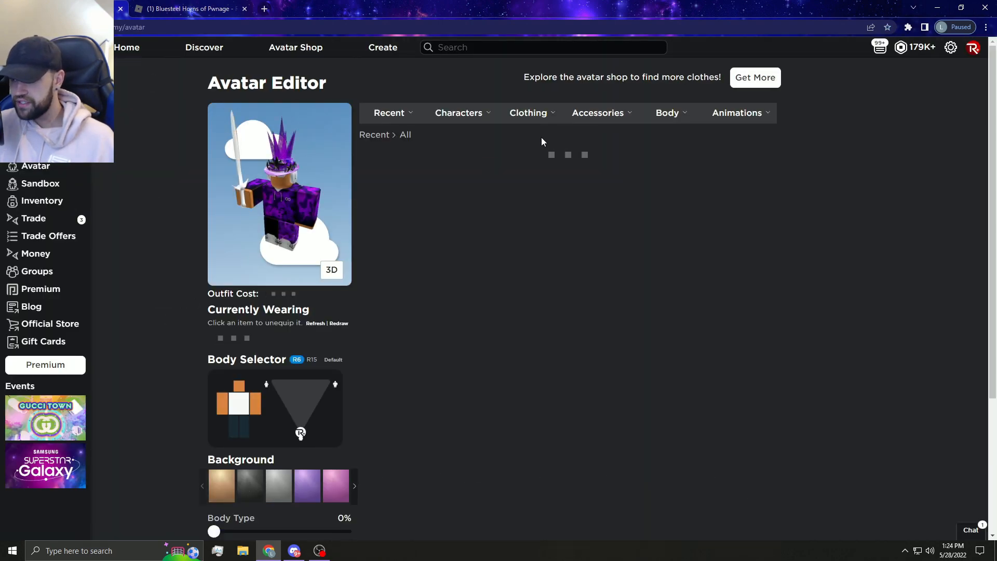
left_click(599, 112)
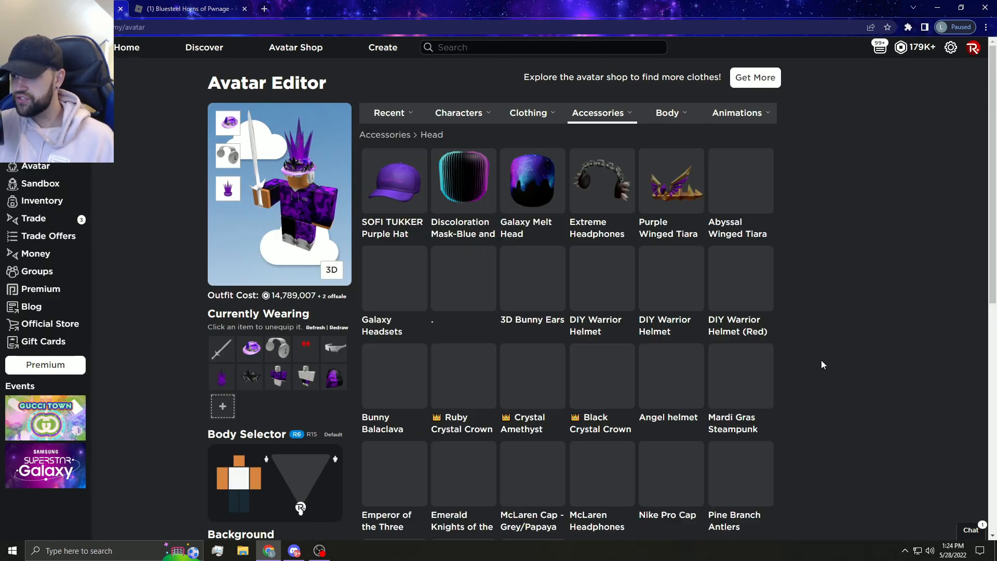
scroll("down", 3)
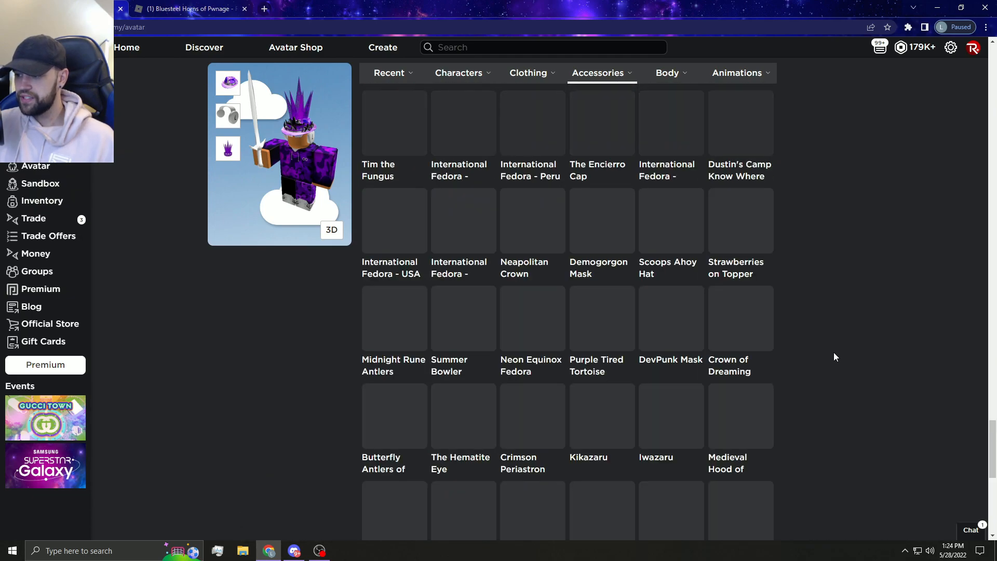
scroll("down", 3)
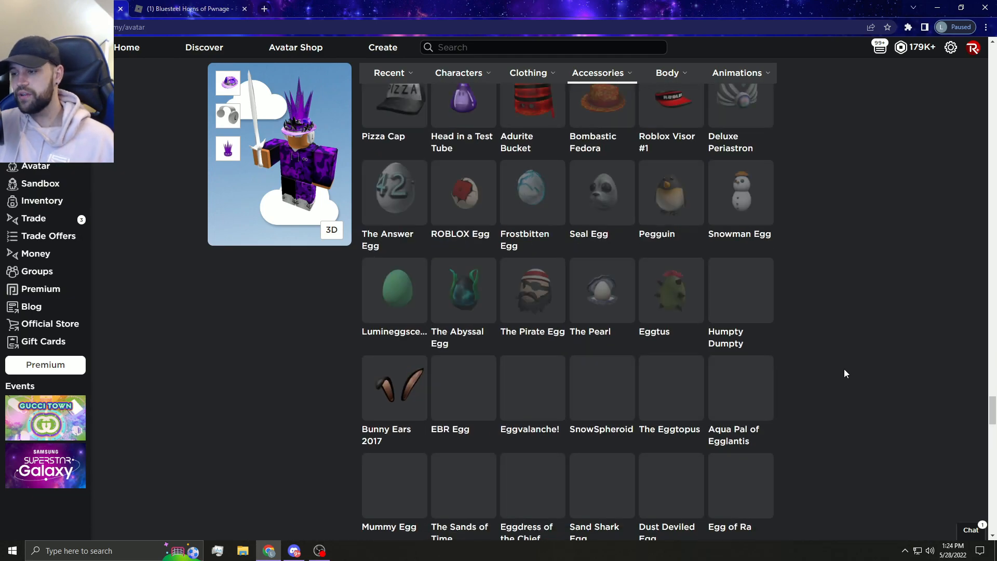
scroll("down", 3)
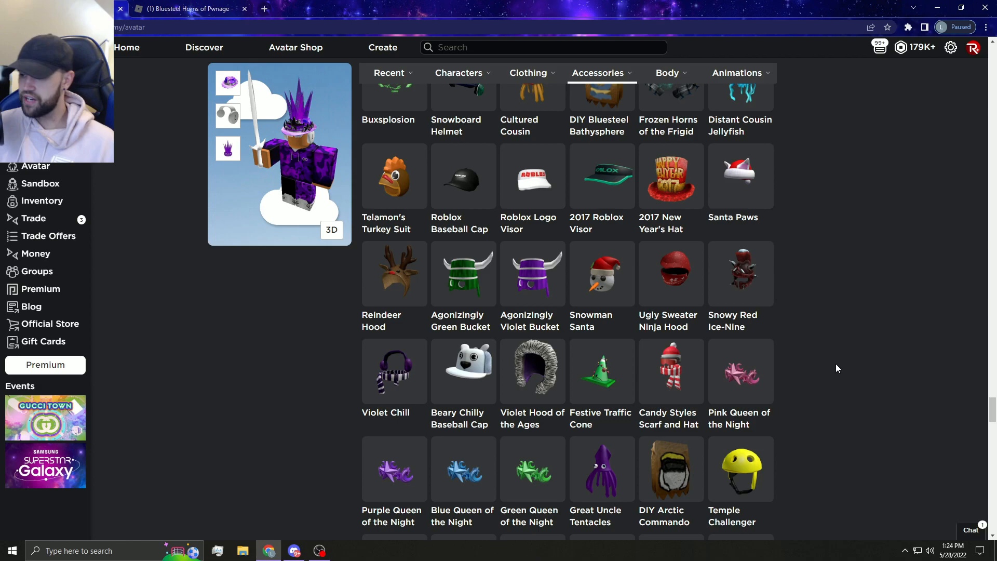
scroll("down", 3)
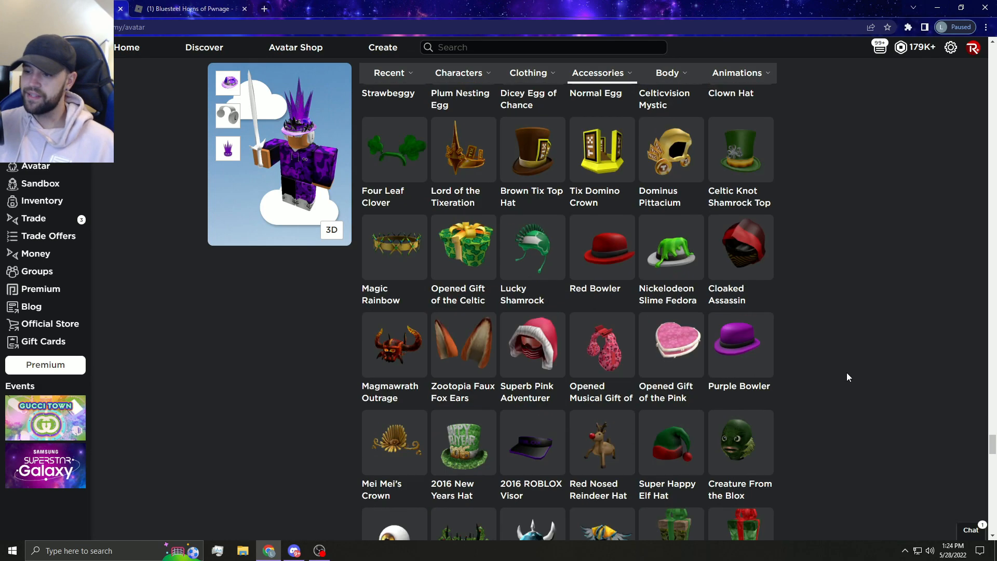
scroll("down", 3)
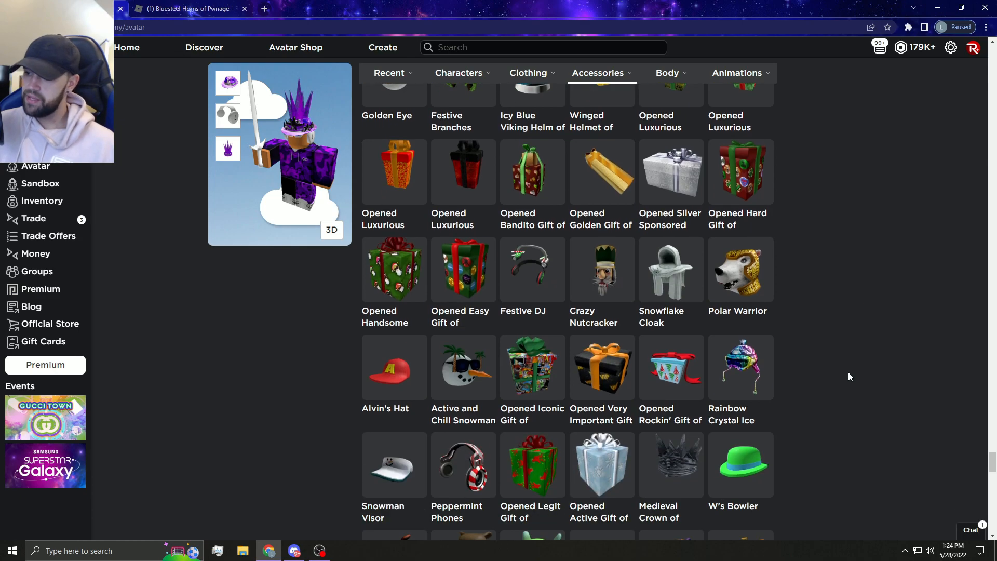
scroll("down", 3)
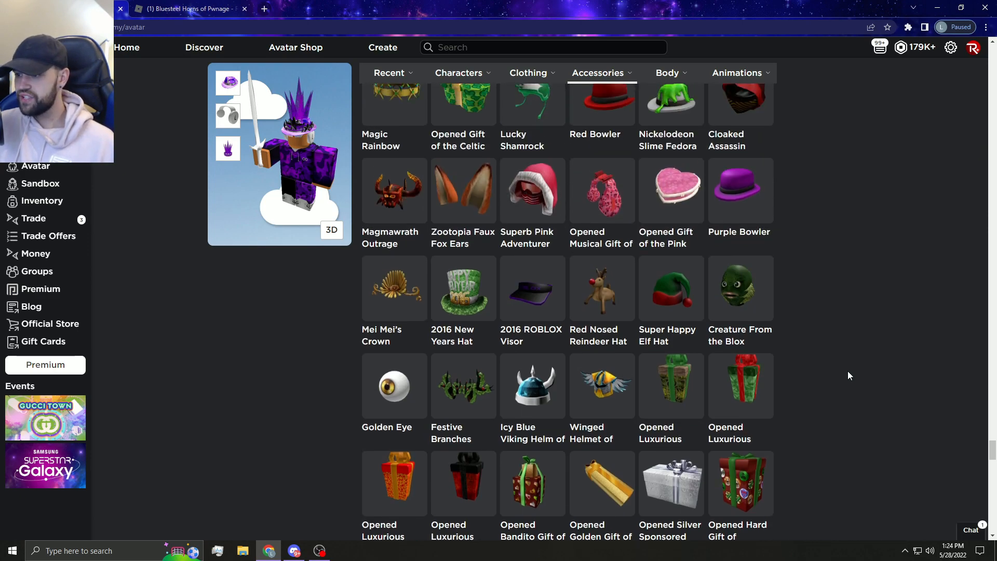
scroll("down", 3)
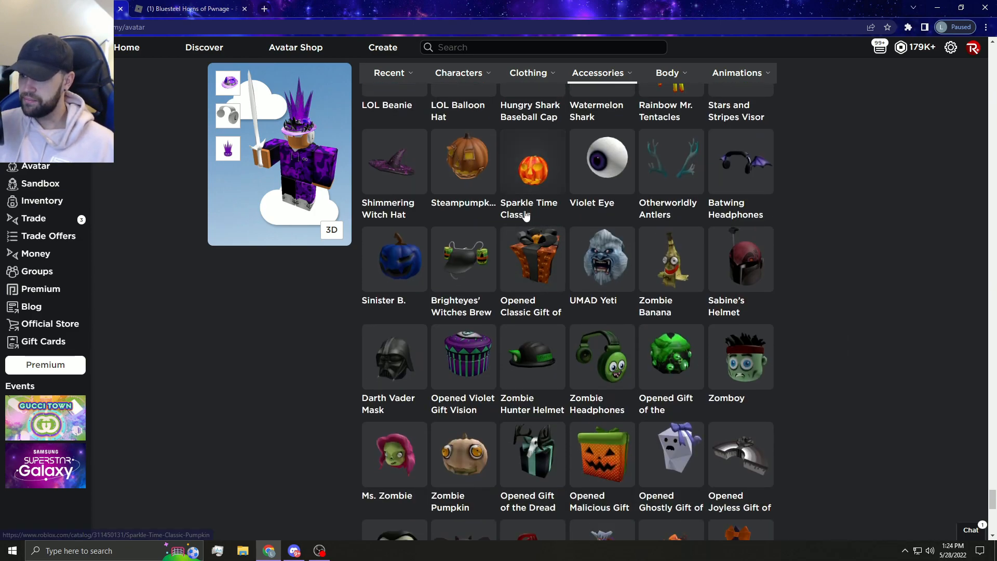
left_click(532, 162)
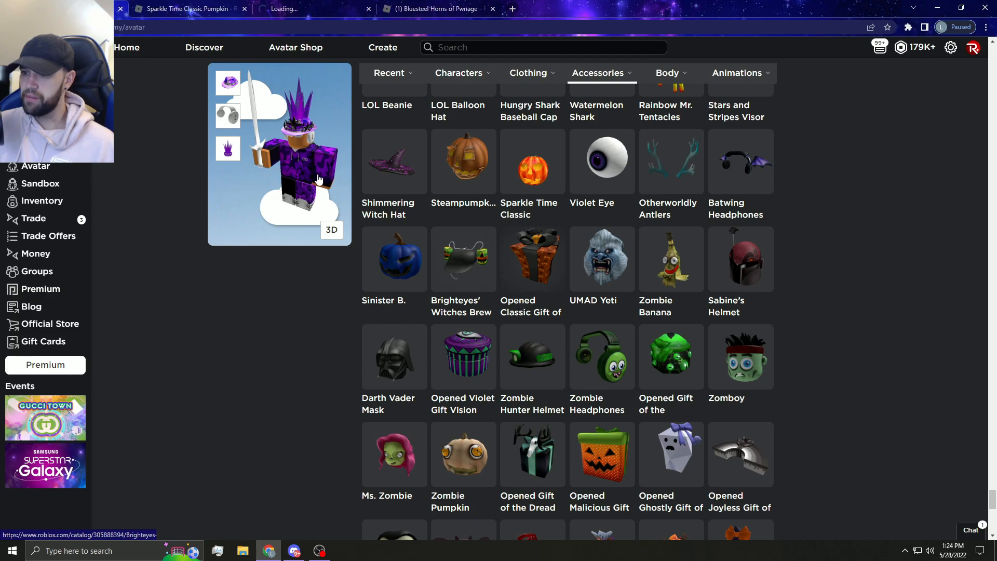
View the pumpkin in 3D, switch to the Opened Classic Gift of Timeless Taste page and search Google for its name
left_click(532, 162)
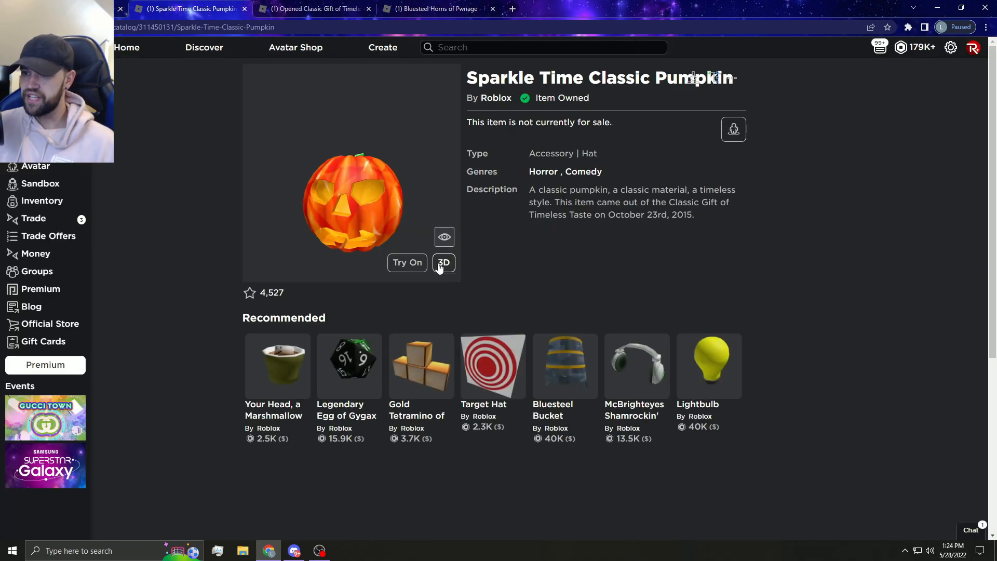
mouse_move(365, 102)
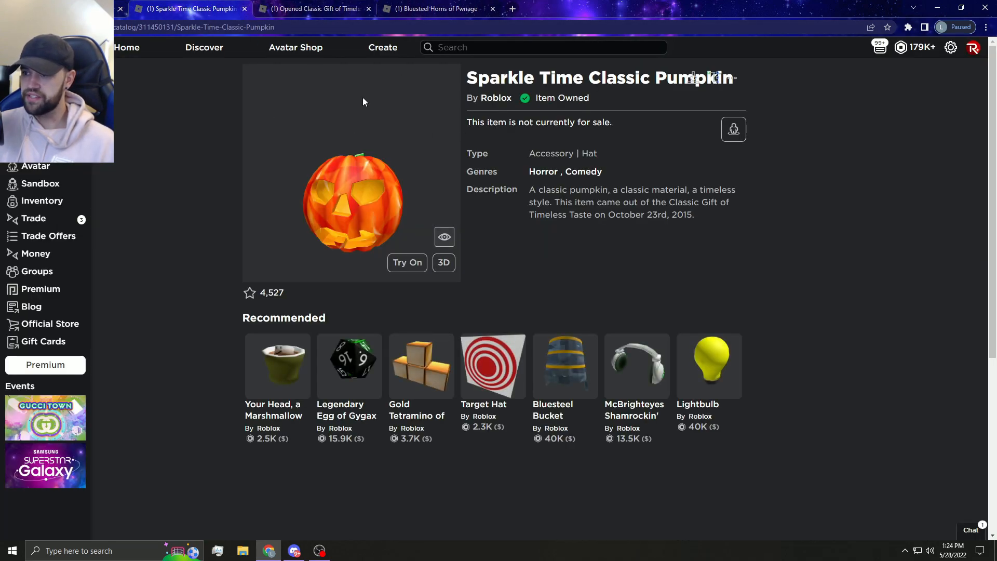
left_click(311, 8)
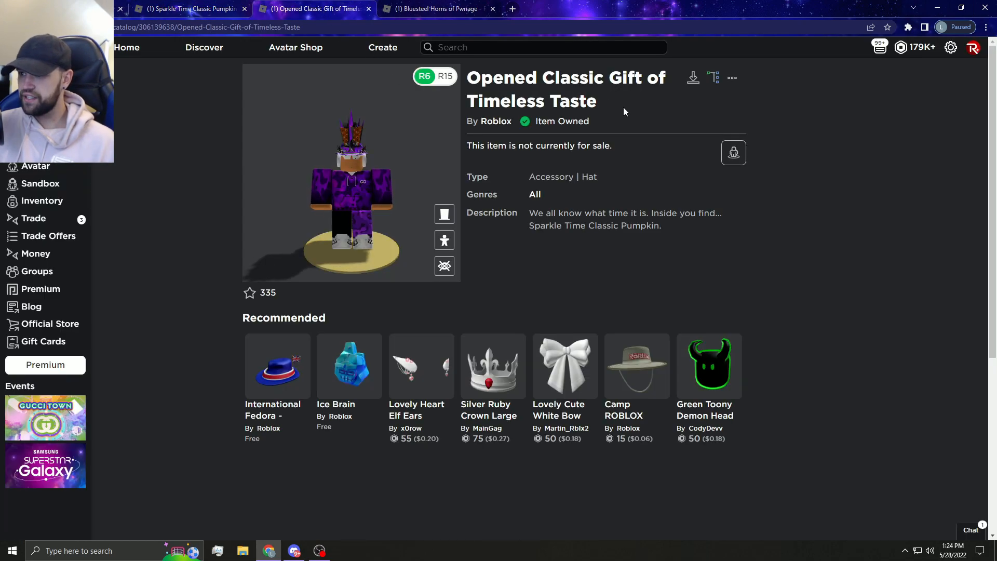
right_click(566, 90)
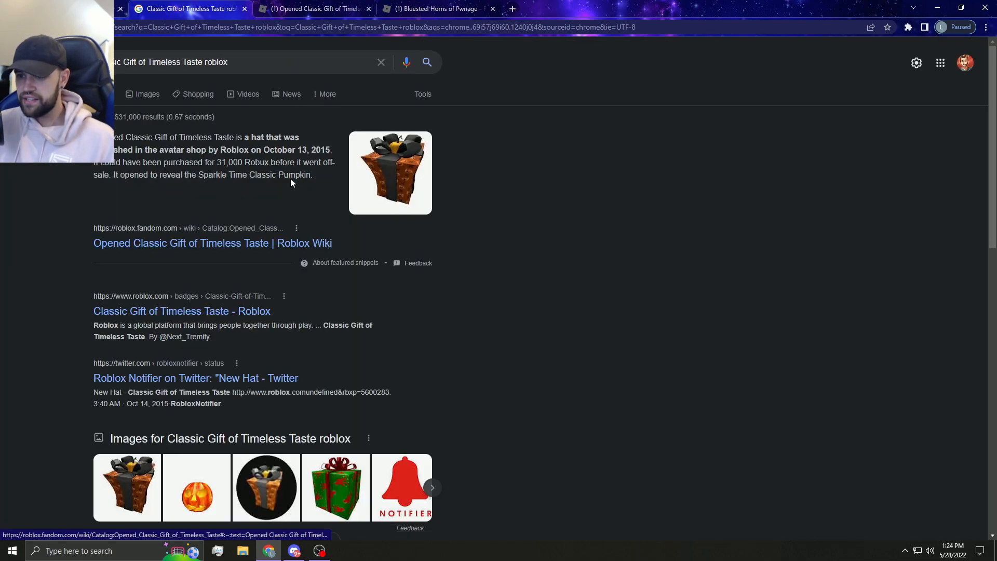
Navigate back from the Google results to the Roblox avatar editor's accessories
left_click(212, 243)
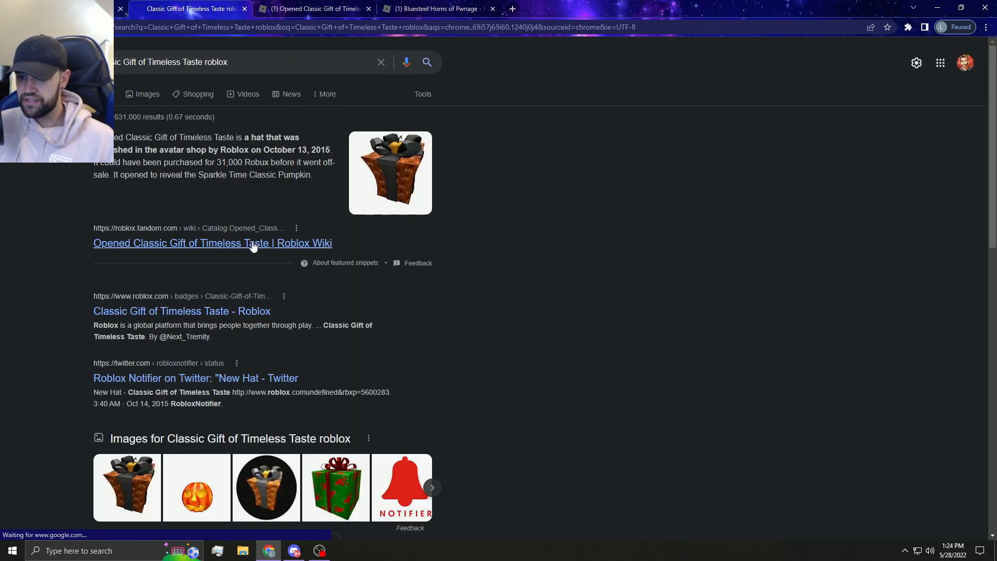
left_click(211, 243)
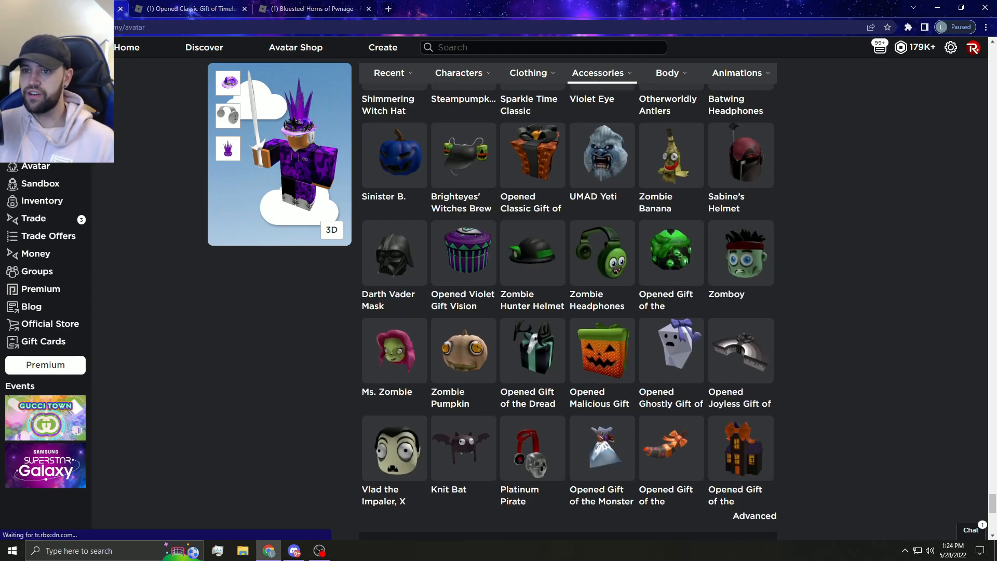
left_click(596, 72)
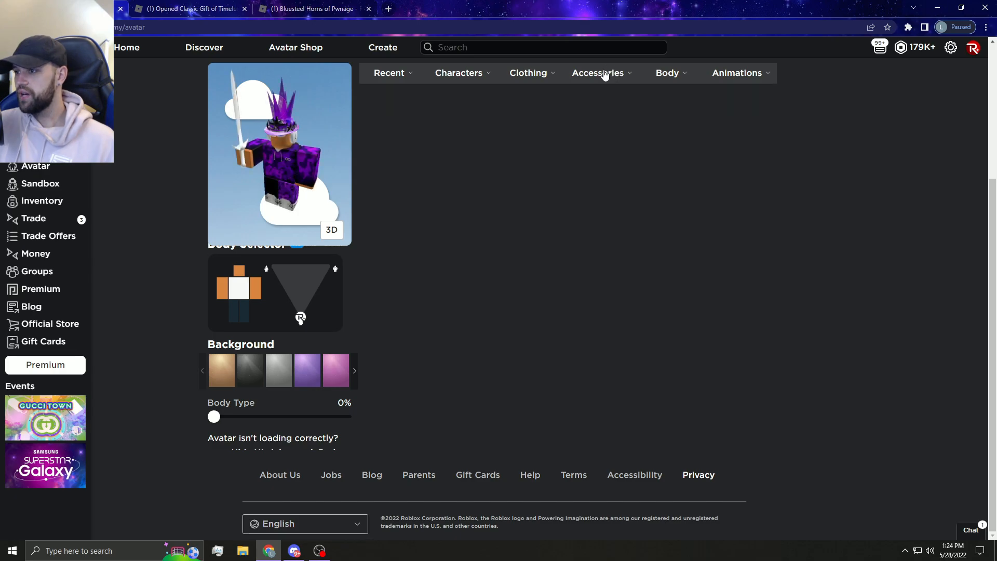
left_click(596, 73)
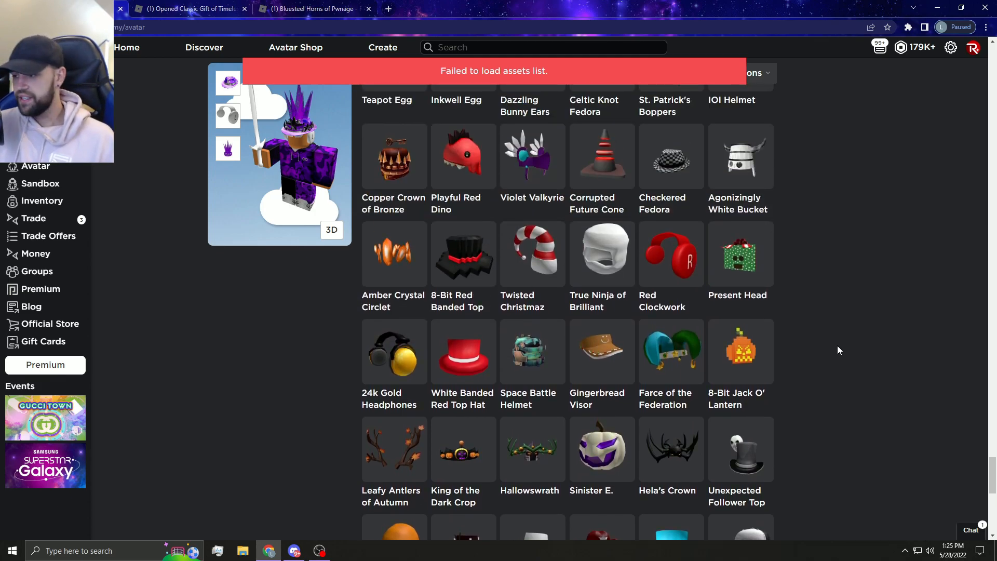
scroll("down", 3)
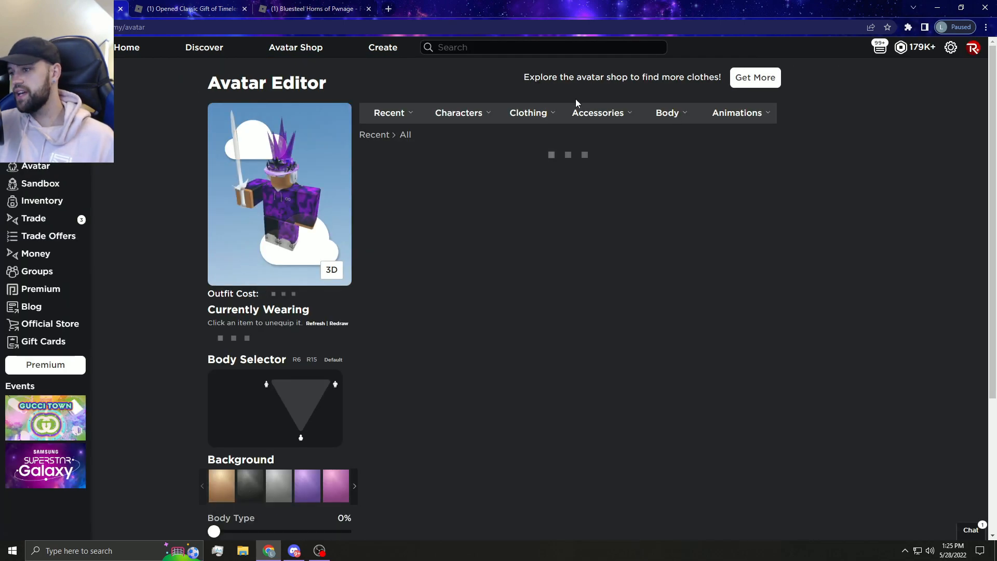
left_click(597, 112)
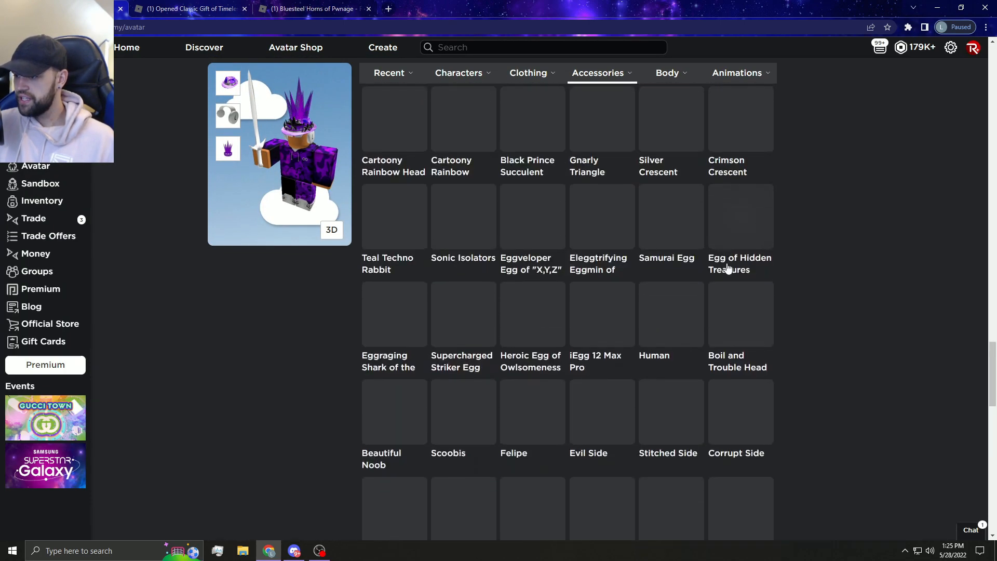
scroll("down", 3)
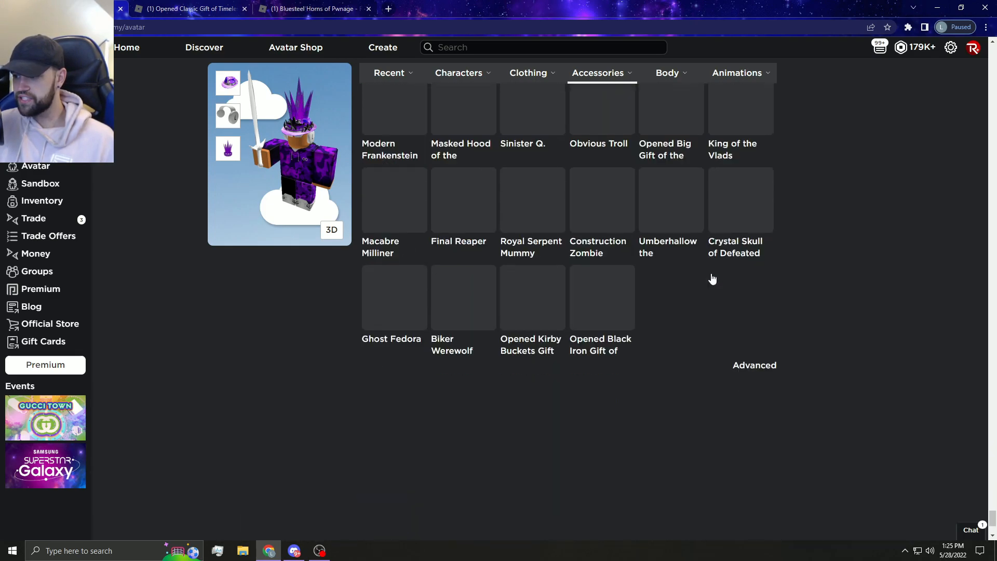
scroll("down", 3)
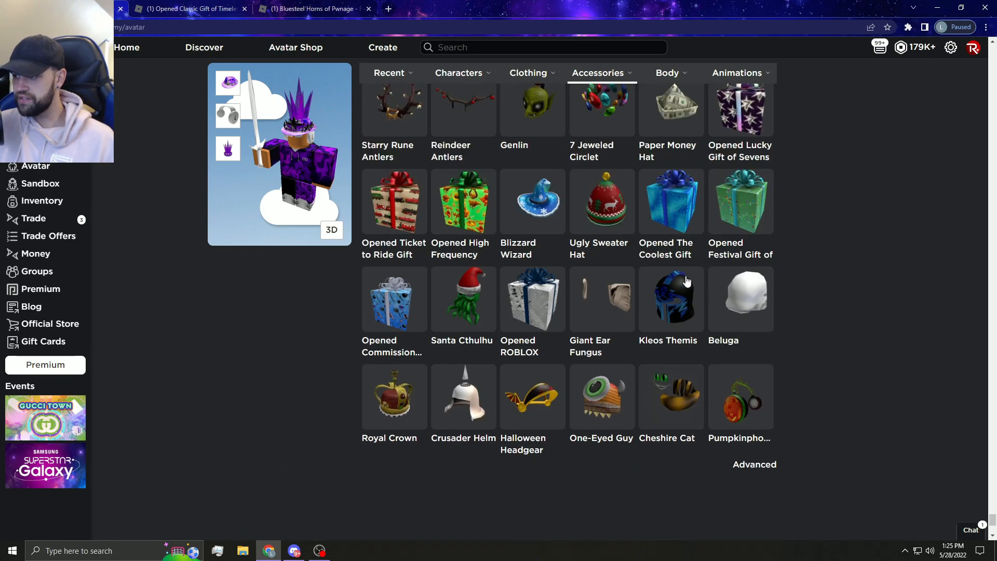
scroll("down", 3)
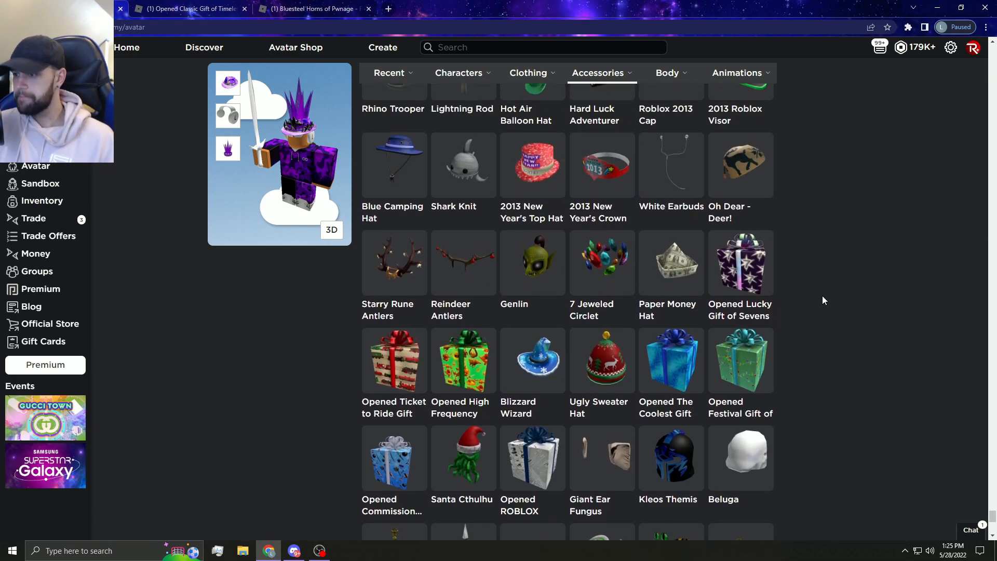
scroll("down", 3)
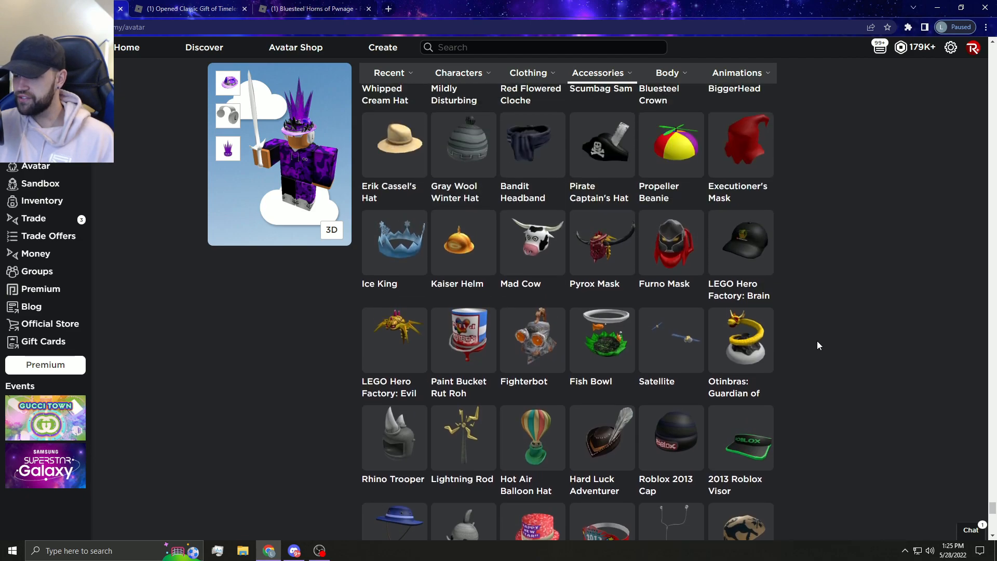
scroll("down", 3)
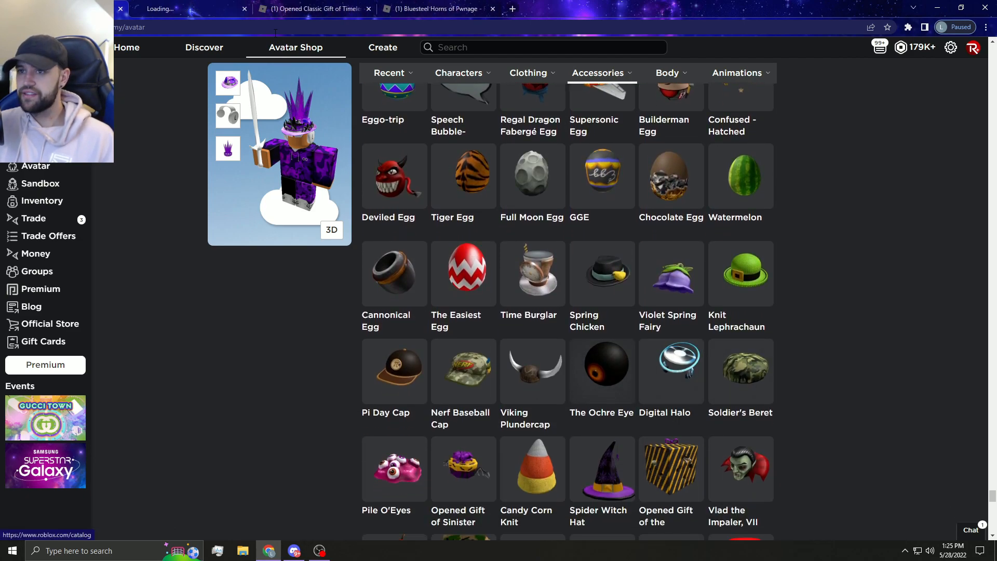
Open The Ochre Eye item page and paste the copied gift name in the address bar
left_click(601, 372)
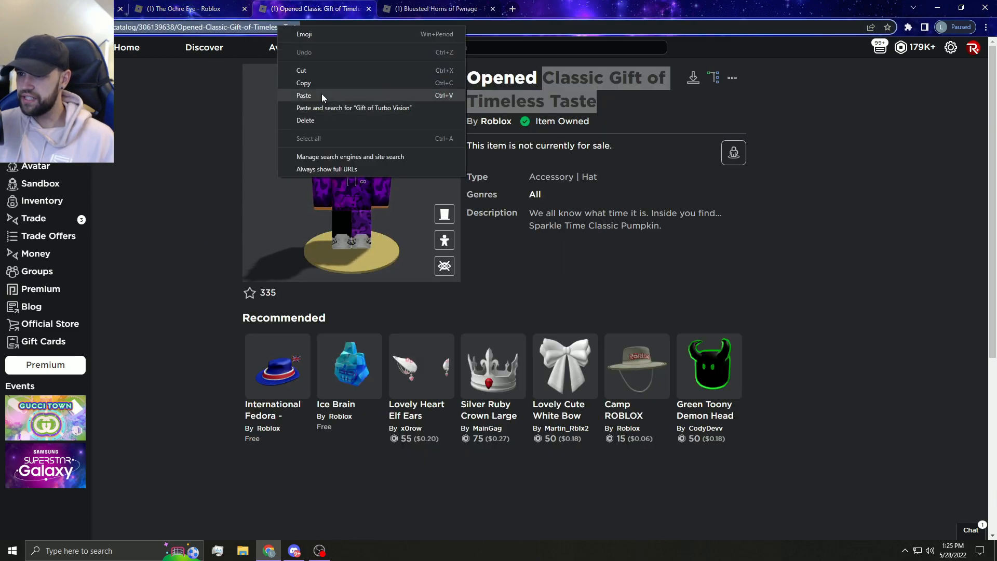
left_click(355, 107)
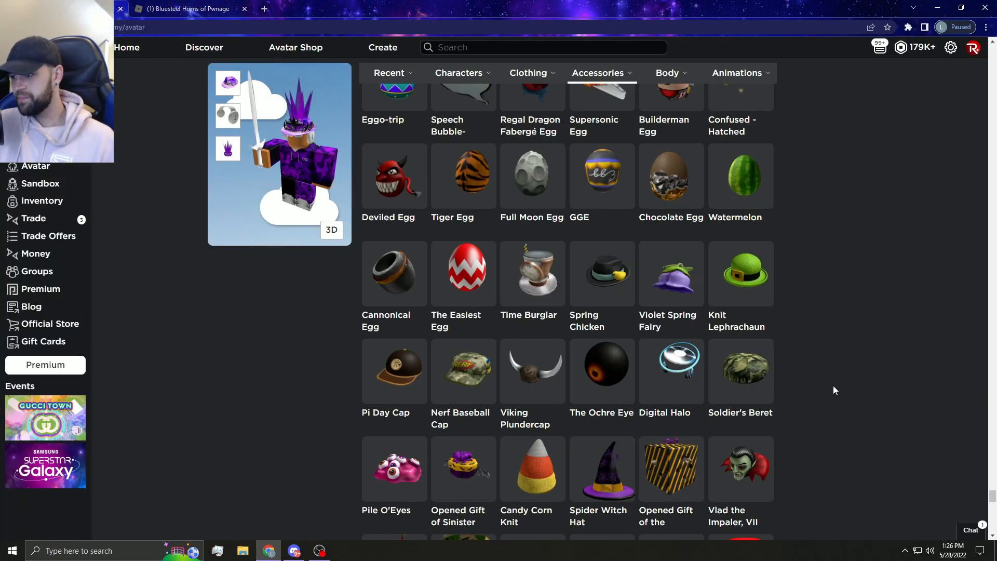
scroll("down", 3)
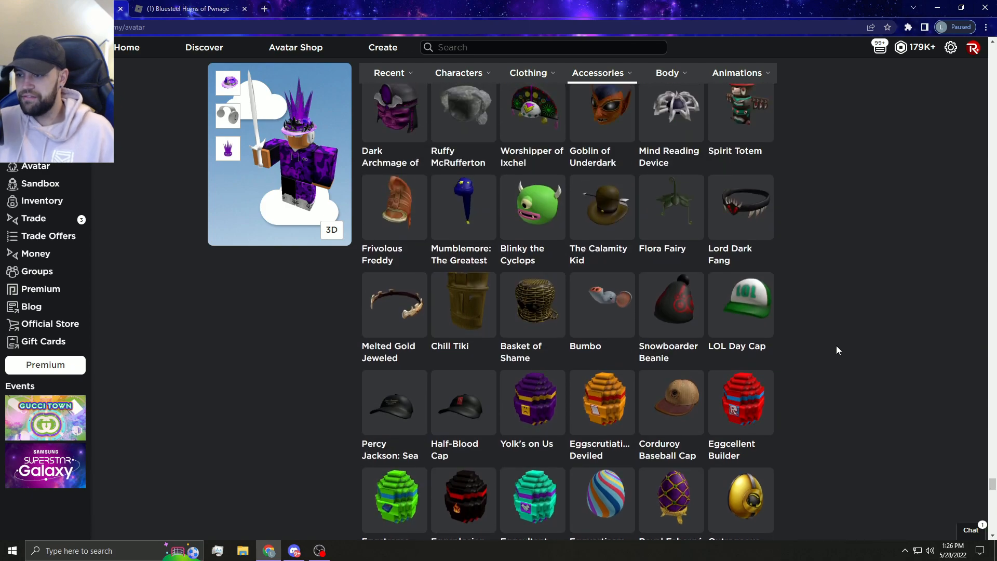
scroll("down", 3)
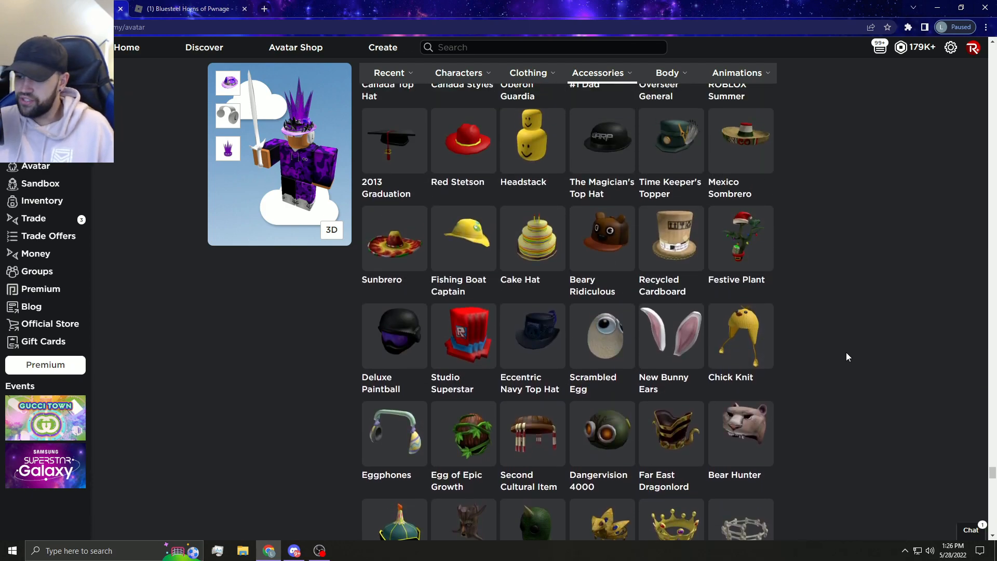
scroll("up", 3)
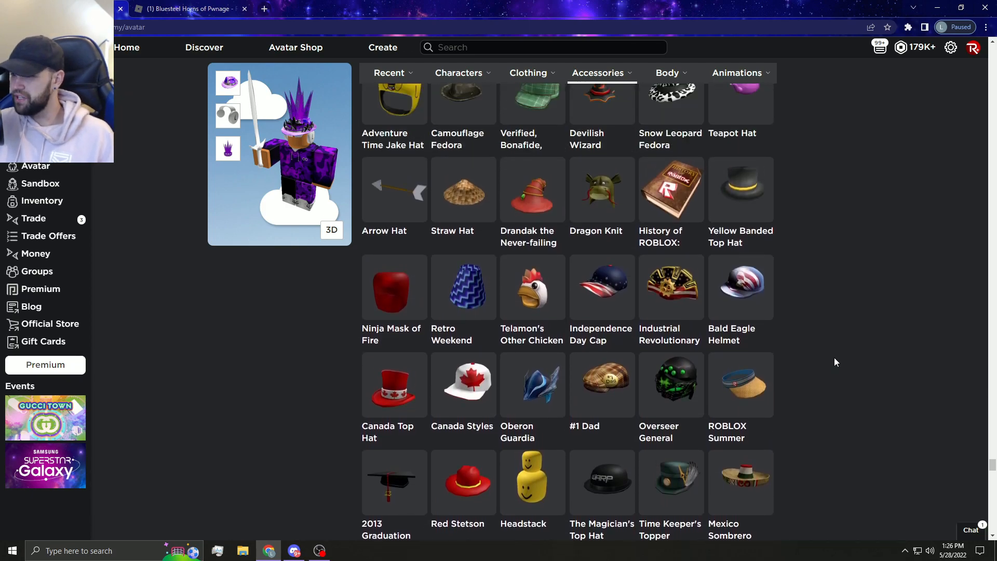
scroll("down", 3)
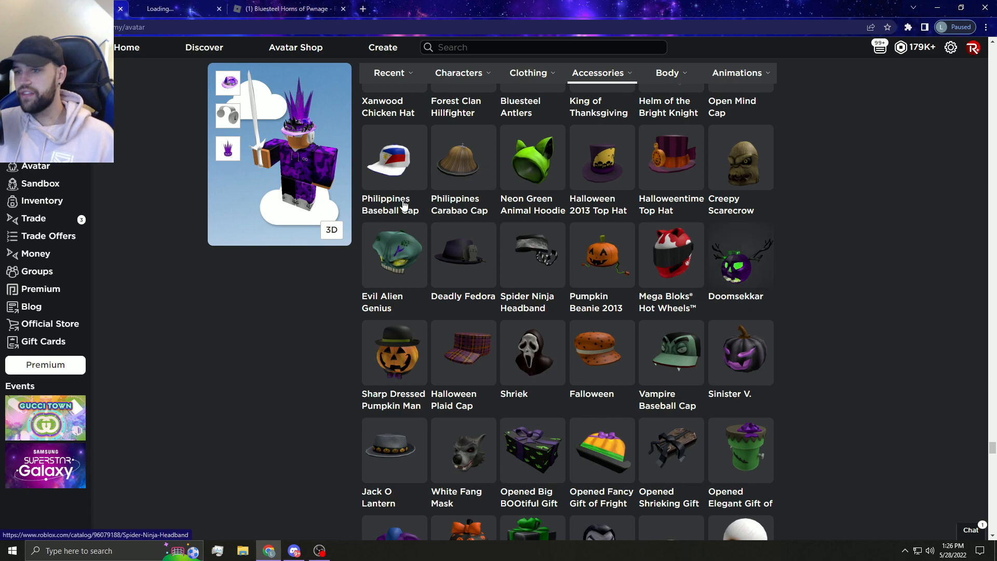
Open Doomsekkar, search 'Big BOOtiful Gift of Destiny roblox' from the address bar, then switch to Rolimon's
left_click(739, 254)
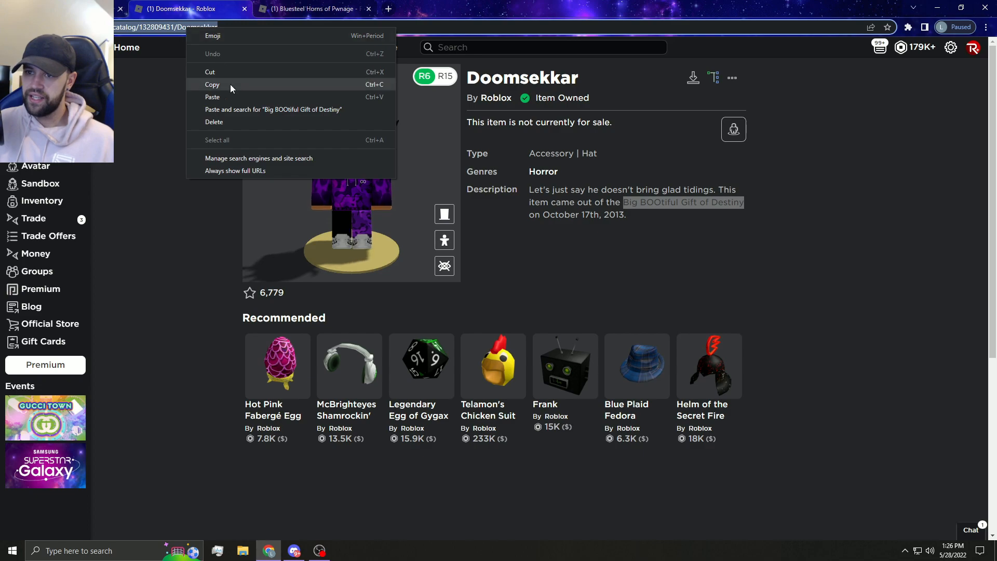
left_click(273, 109)
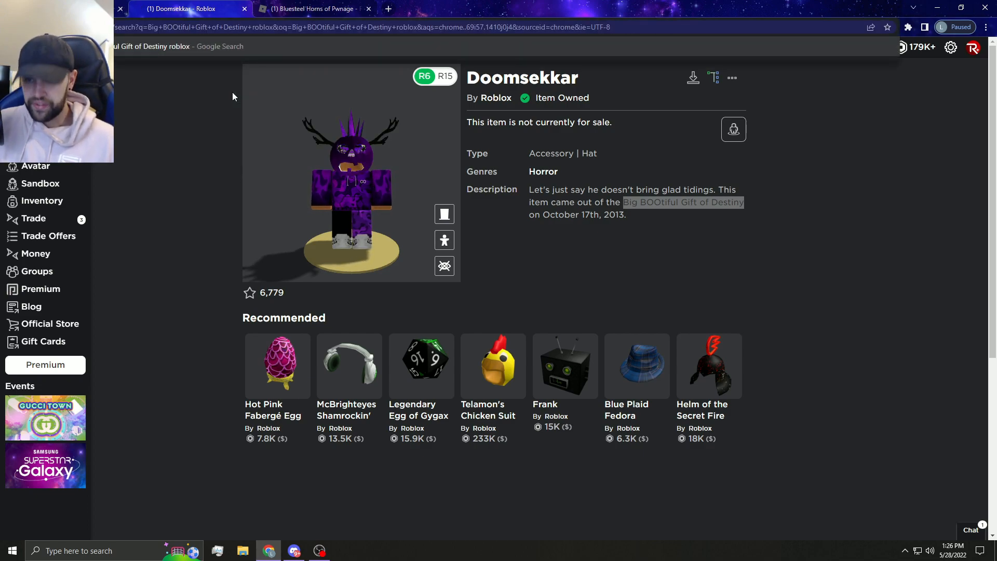
left_click(185, 8)
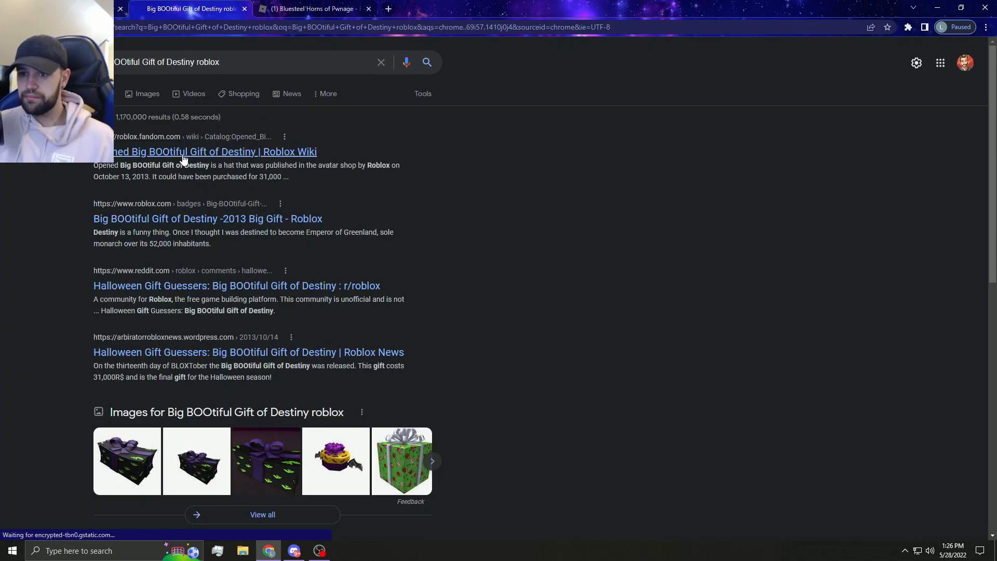
left_click(204, 152)
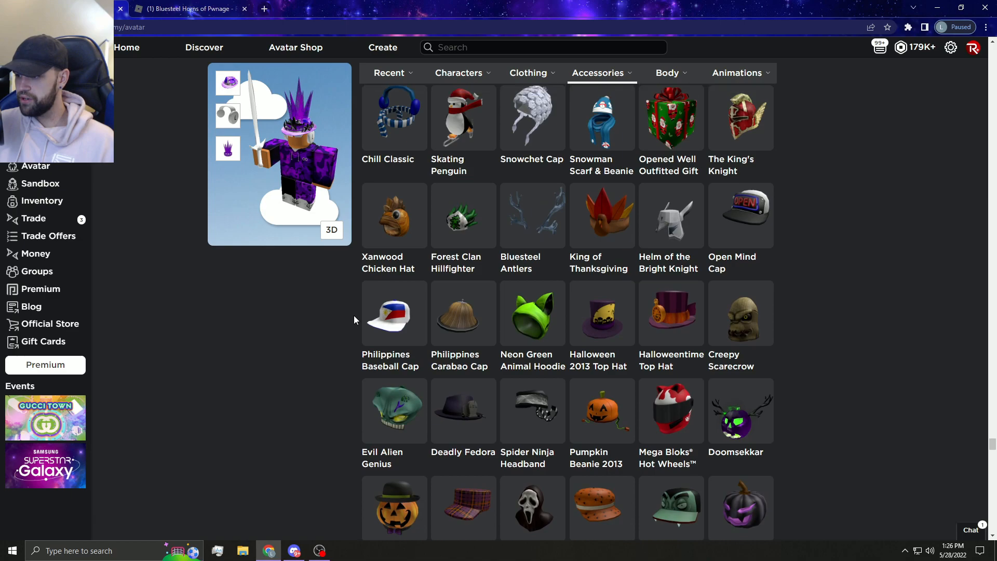
scroll("down", 3)
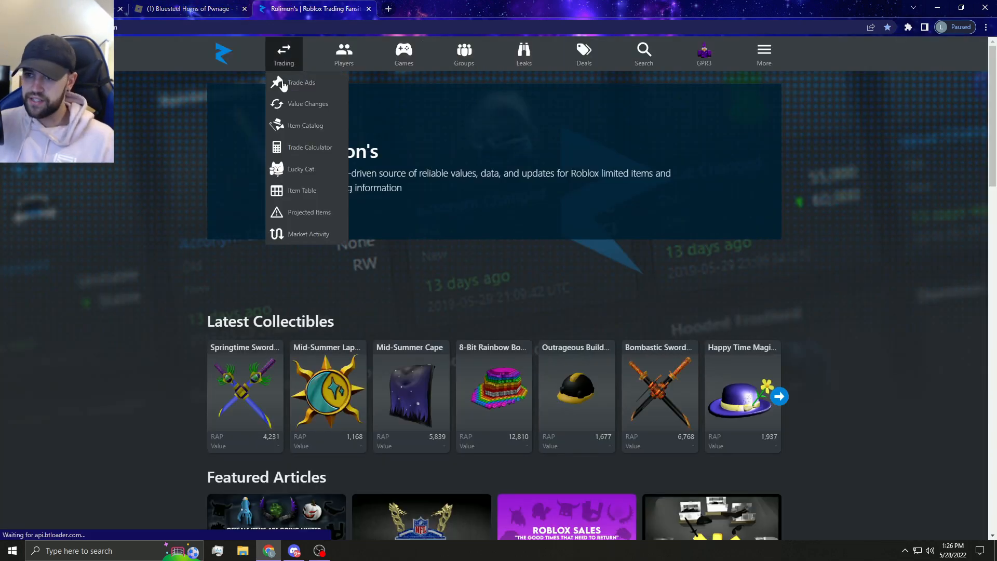
Search 'ghos' in Rolimon's limited items catalog and open the Ghosdeeri item page
left_click(305, 125)
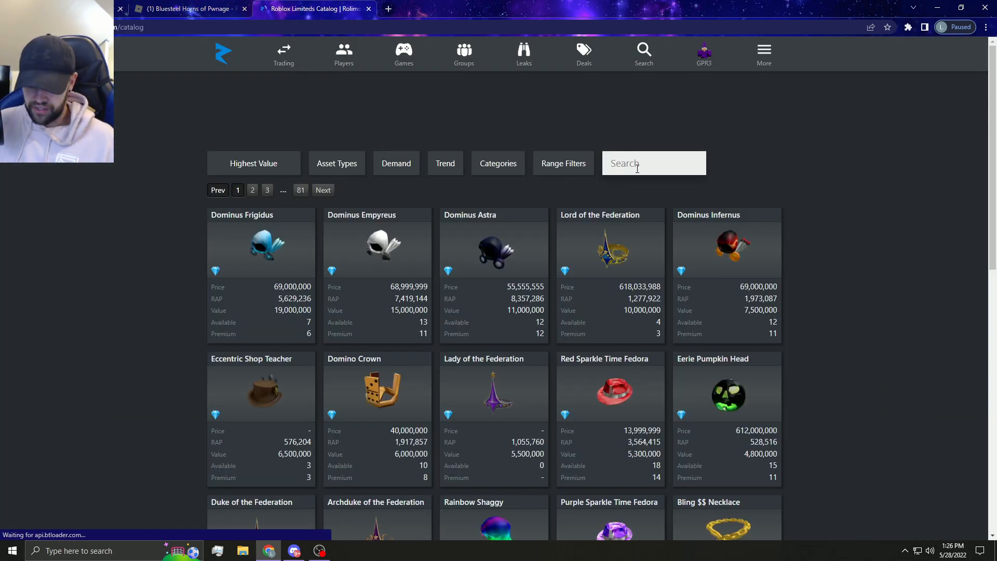
type("ghos")
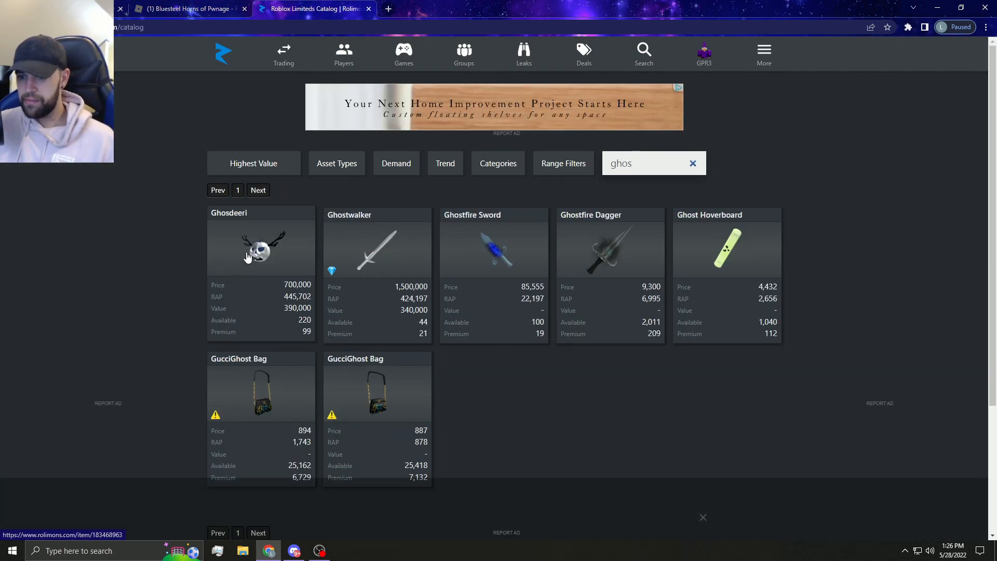
left_click(260, 249)
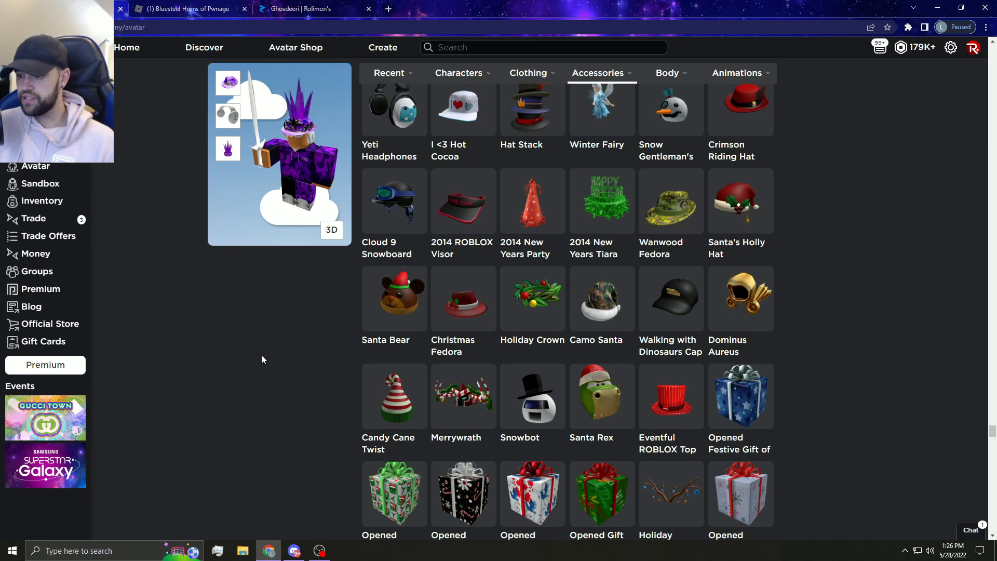
scroll("down", 3)
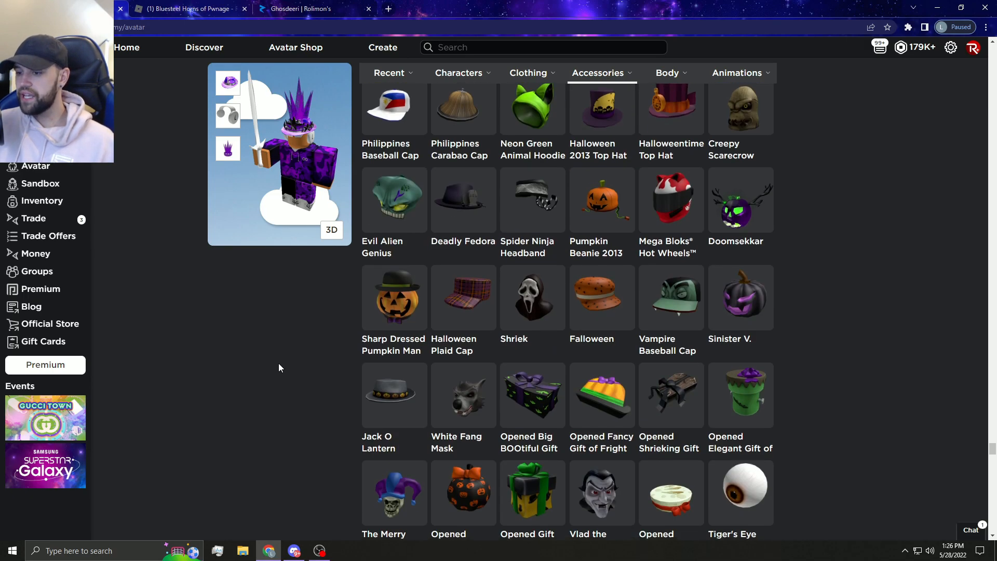
scroll("down", 3)
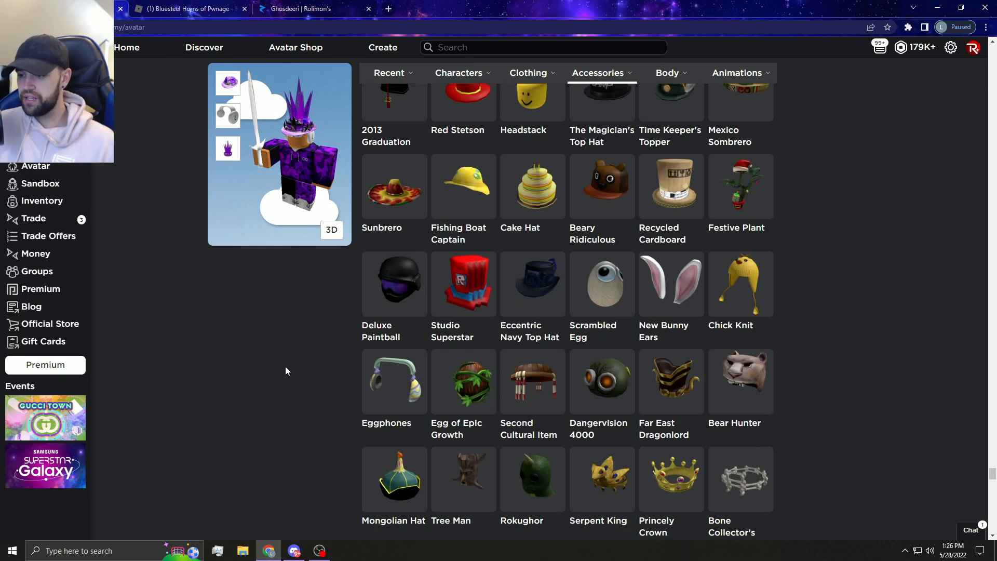
scroll("down", 3)
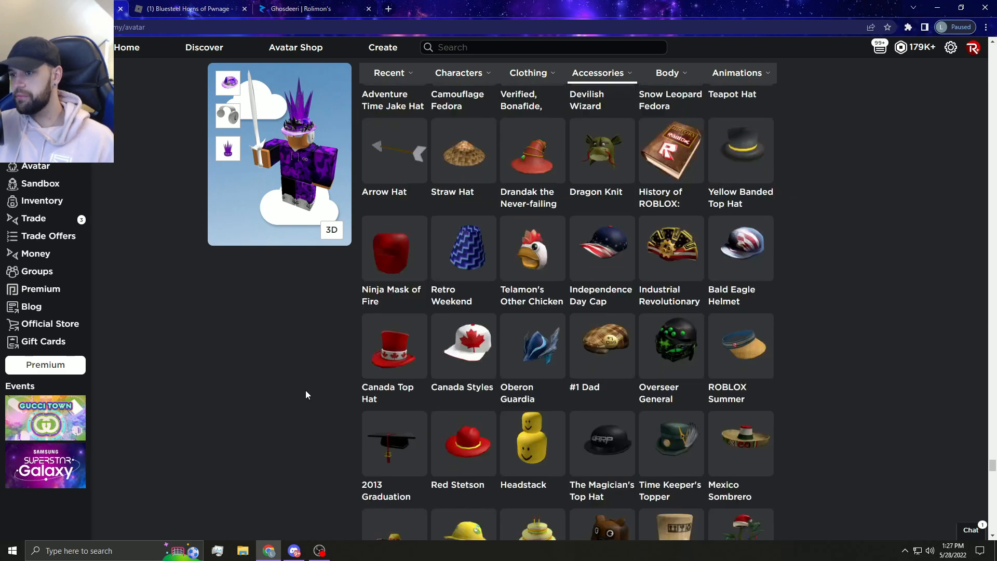
scroll("down", 3)
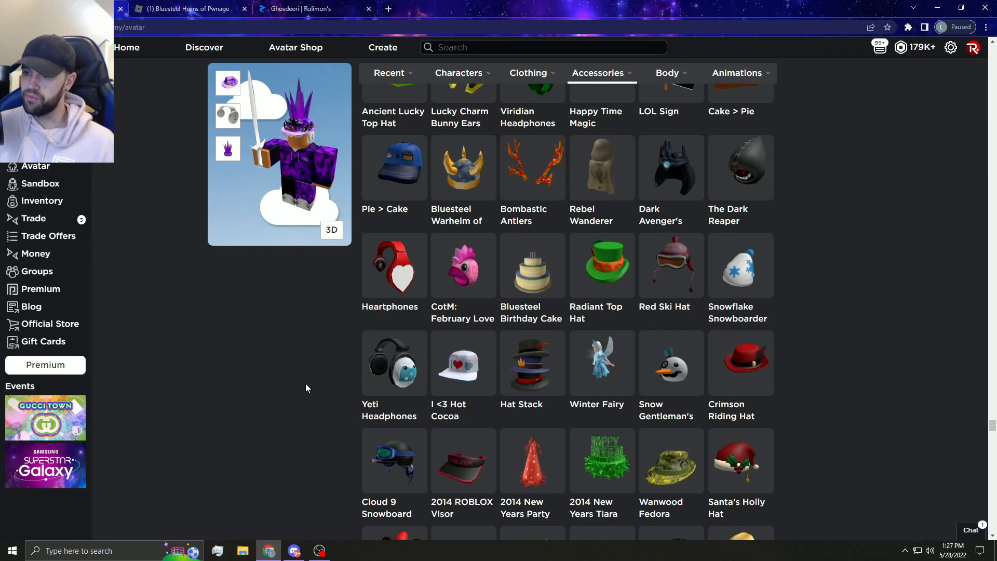
scroll("down", 3)
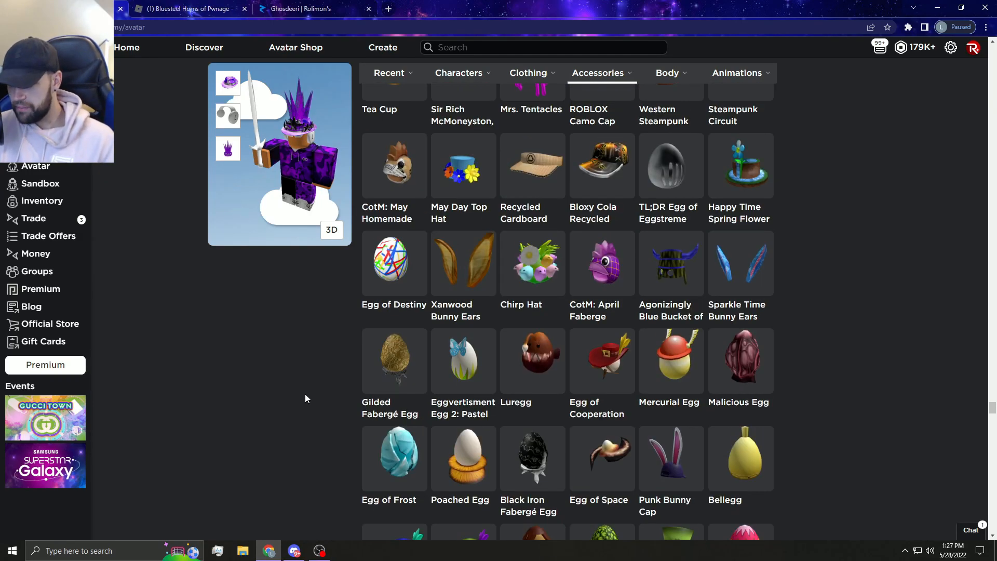